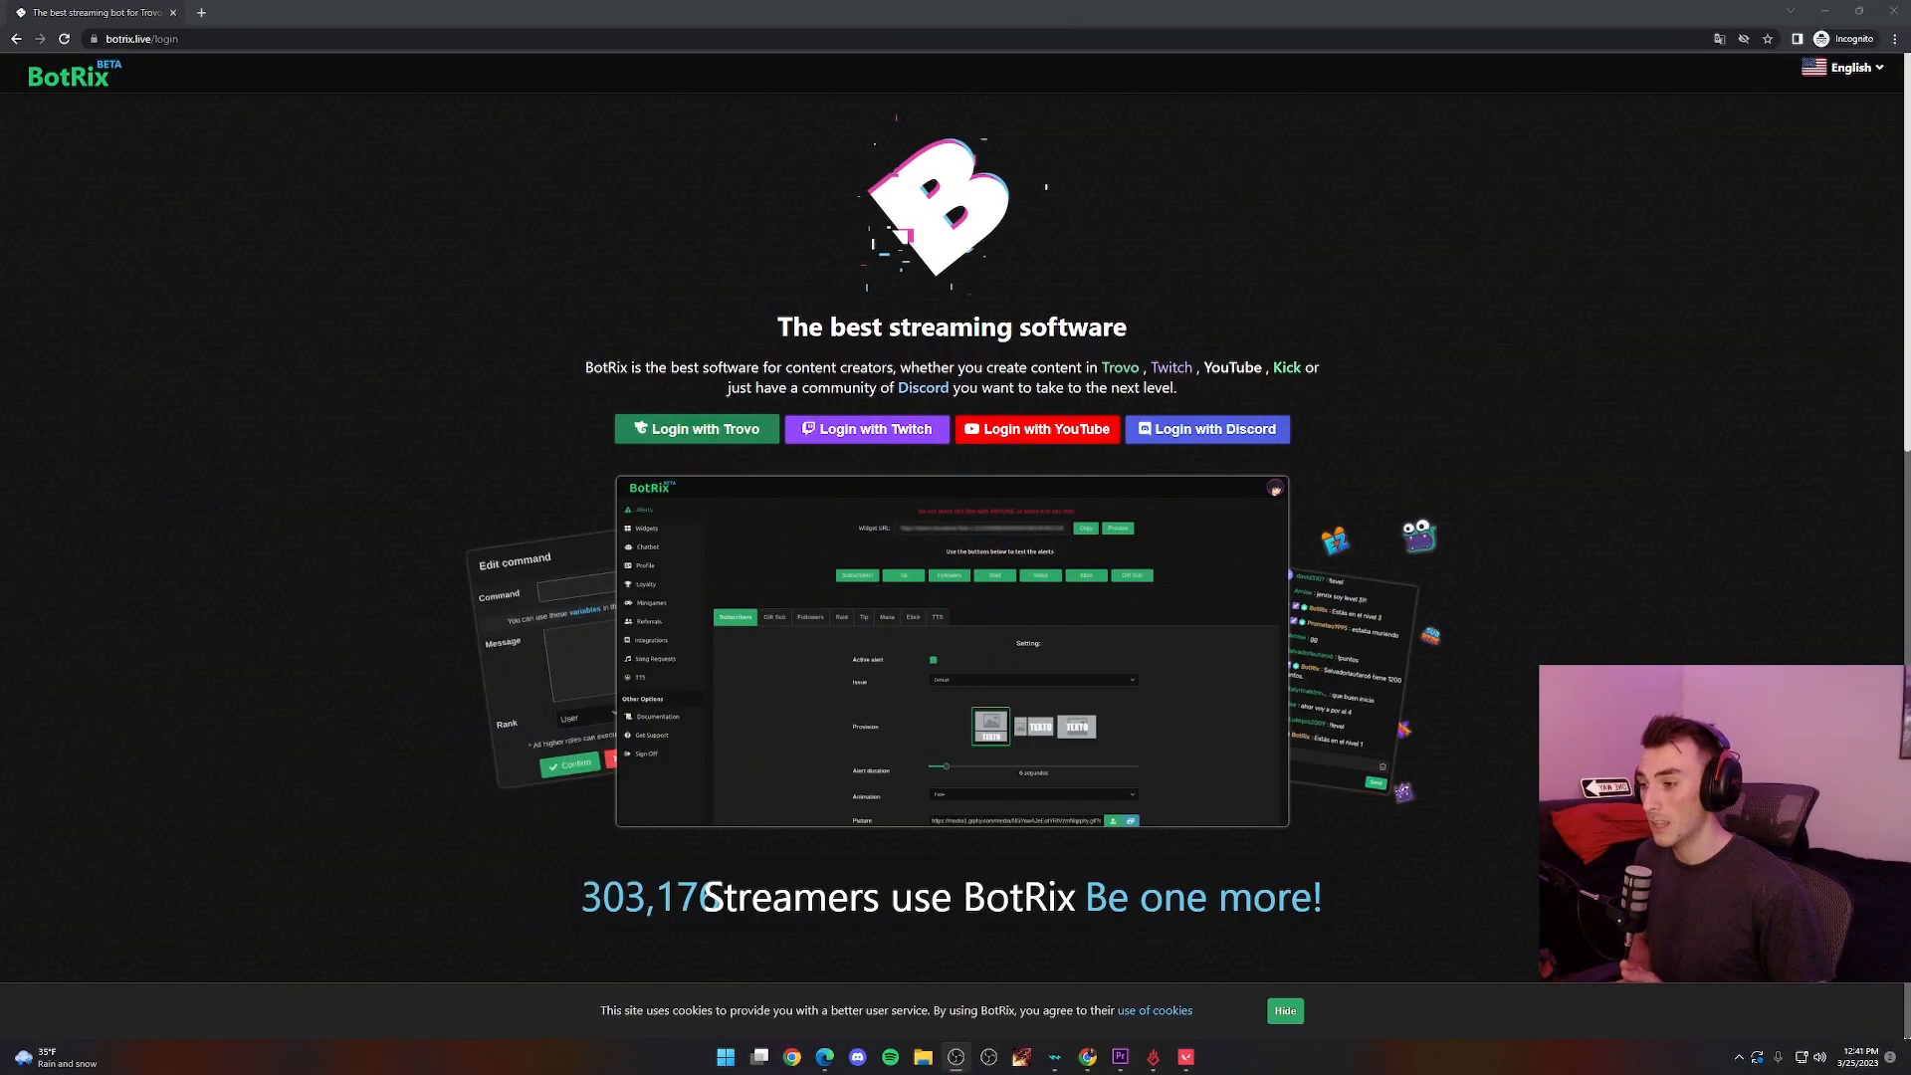
mouse_move(938, 439)
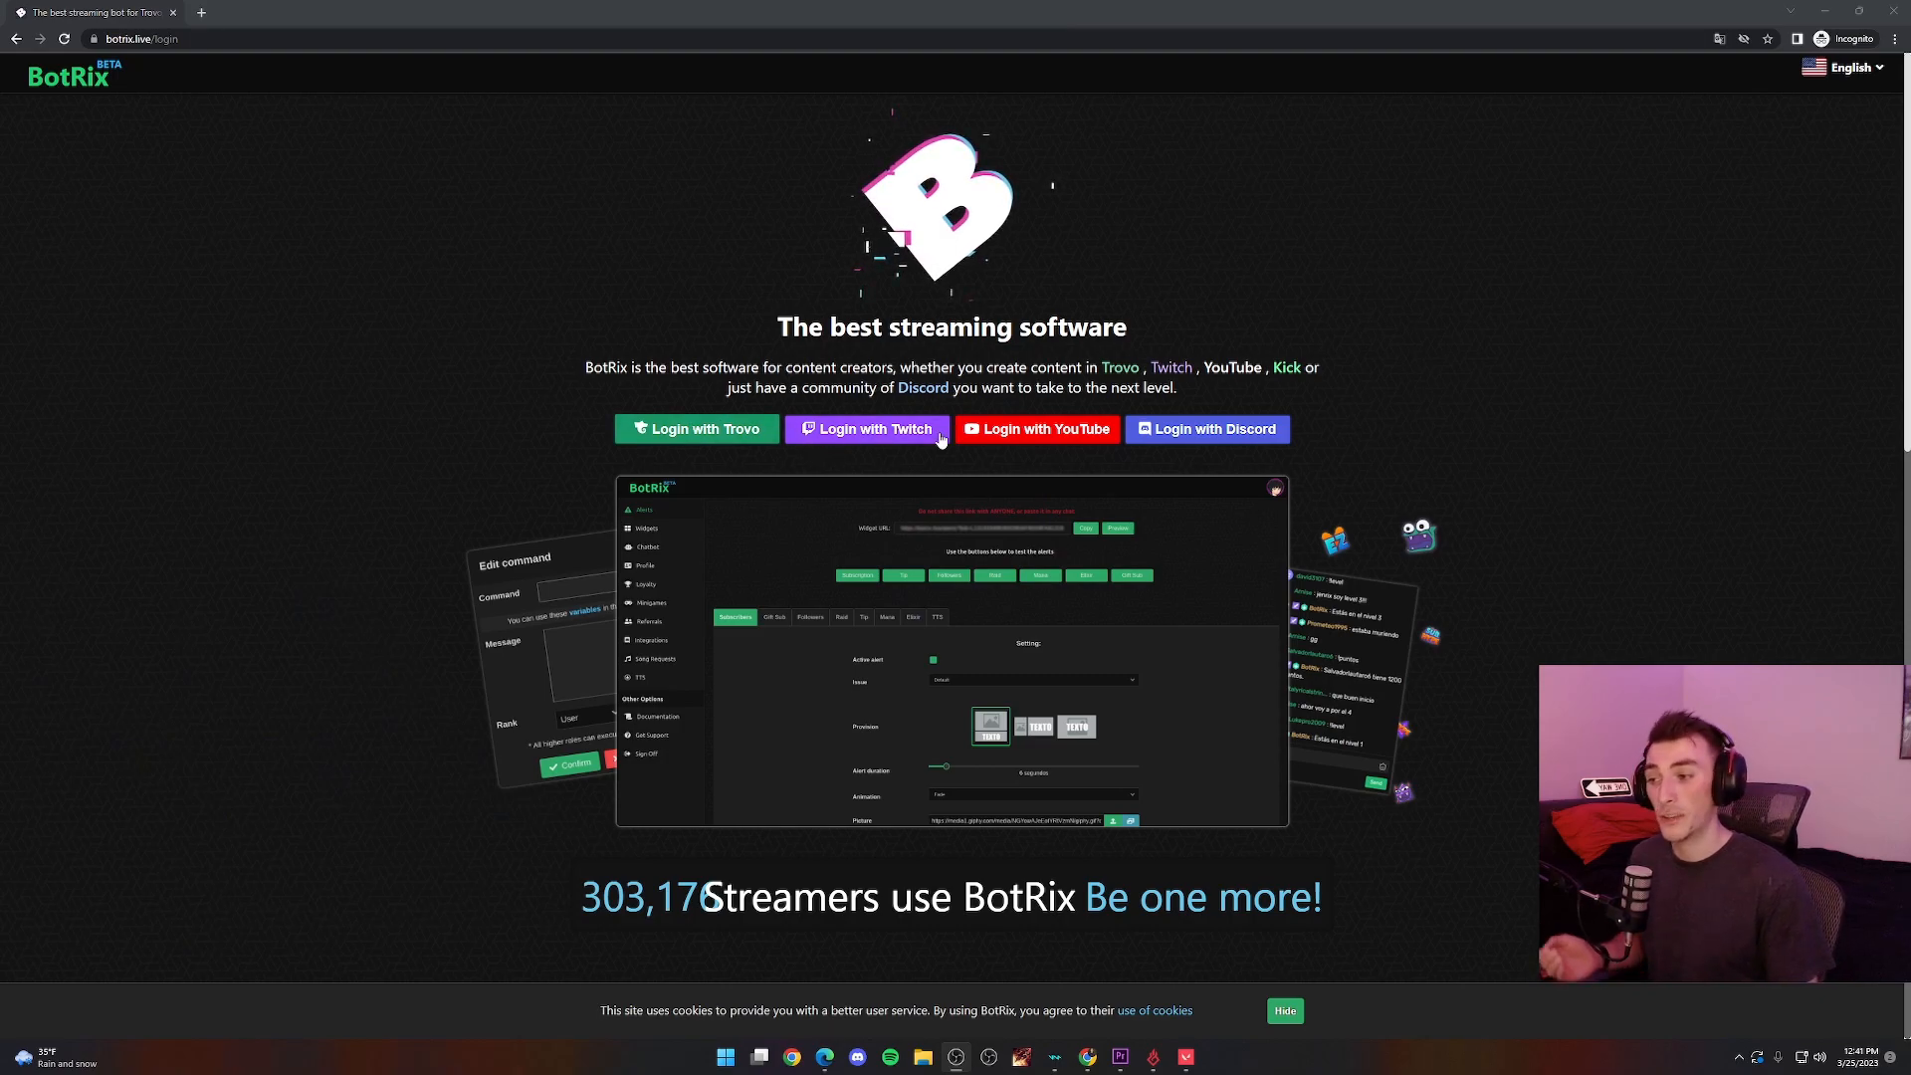
mouse_move(982, 441)
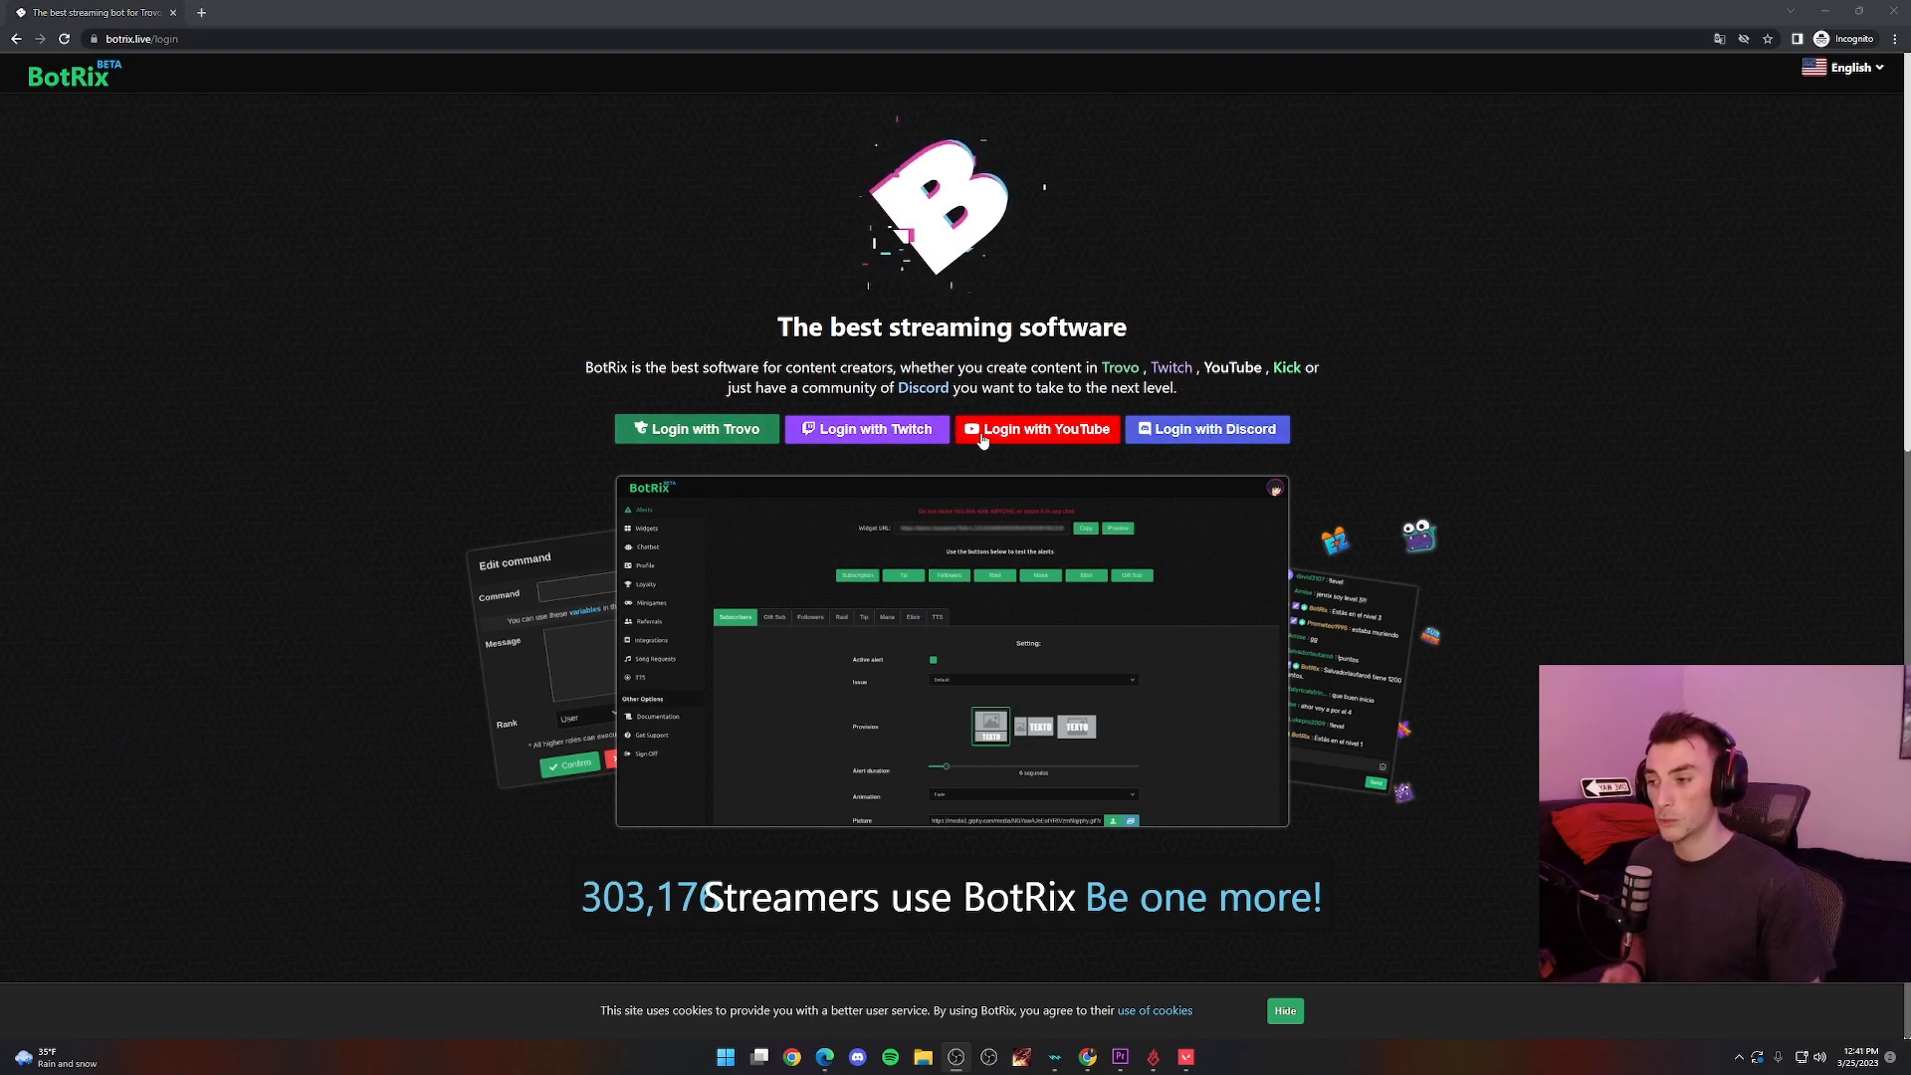
mouse_move(1287, 367)
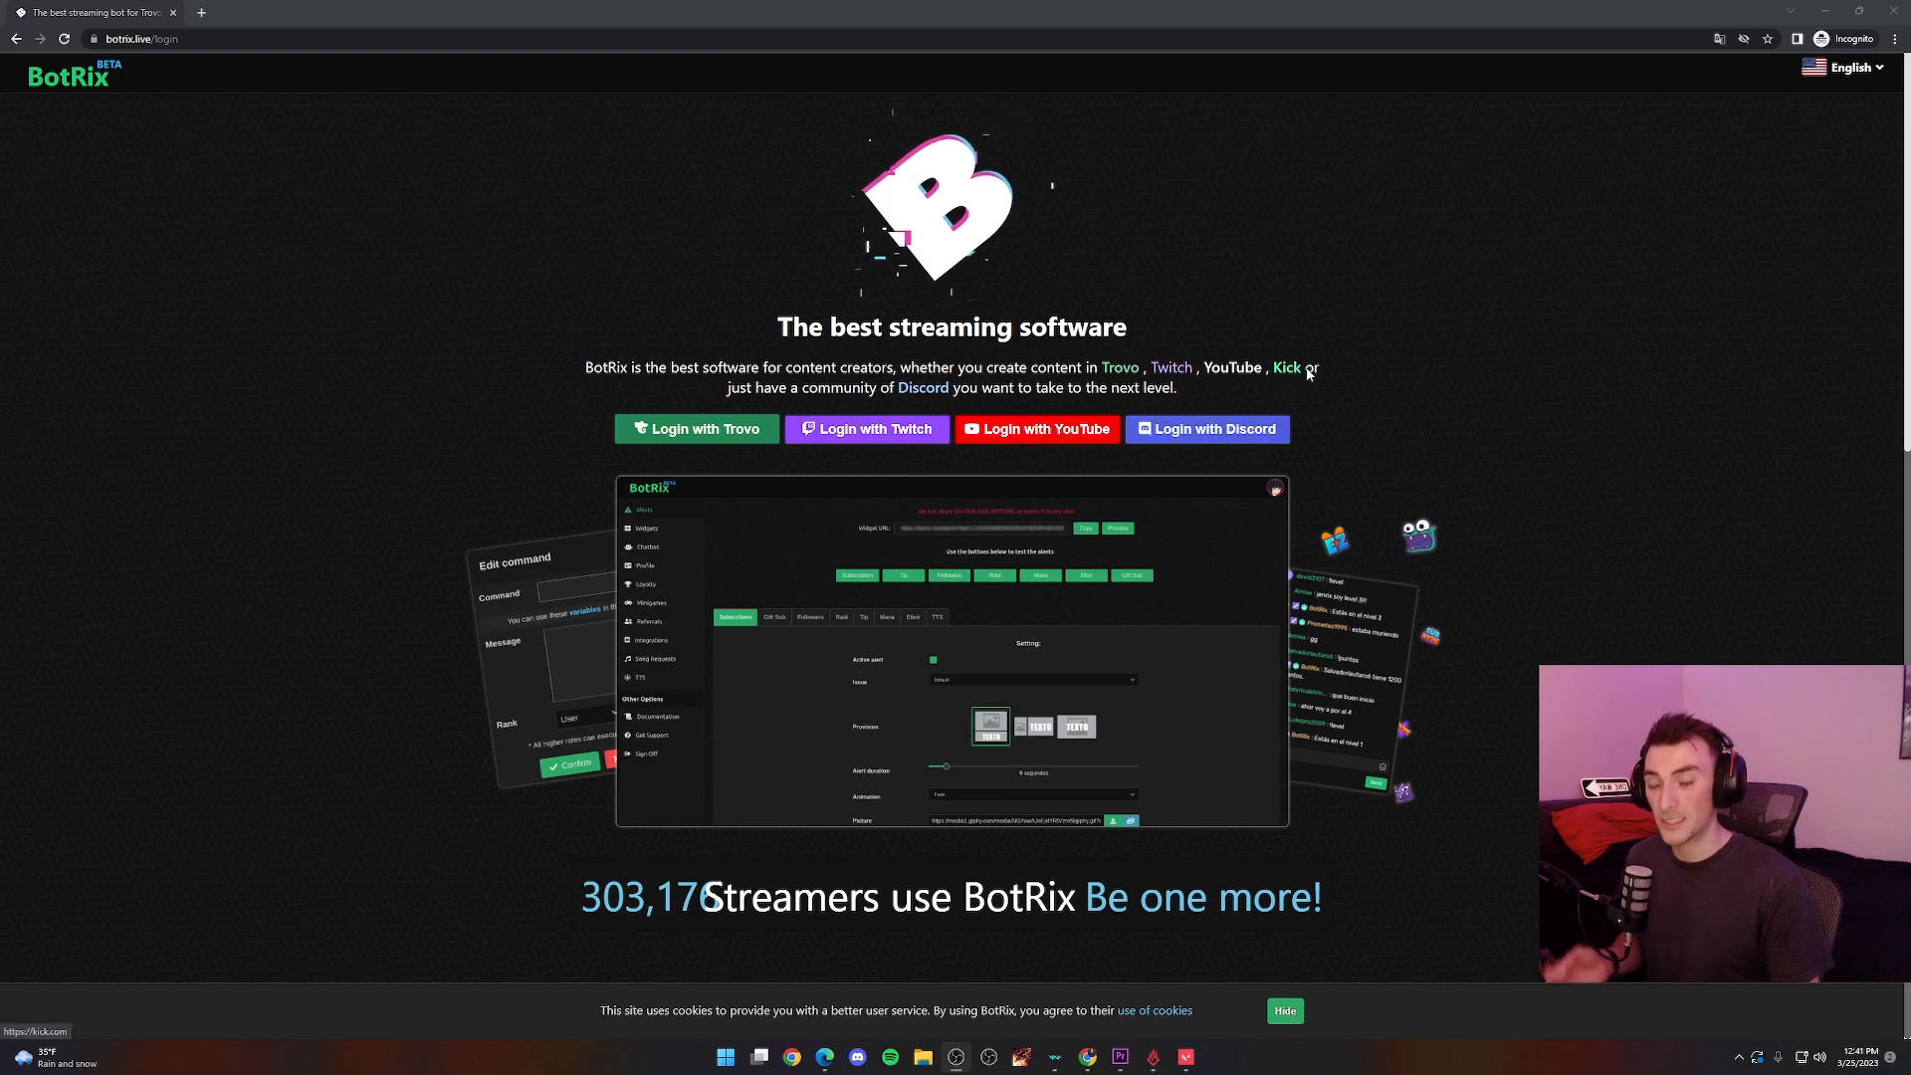
mouse_move(1206, 429)
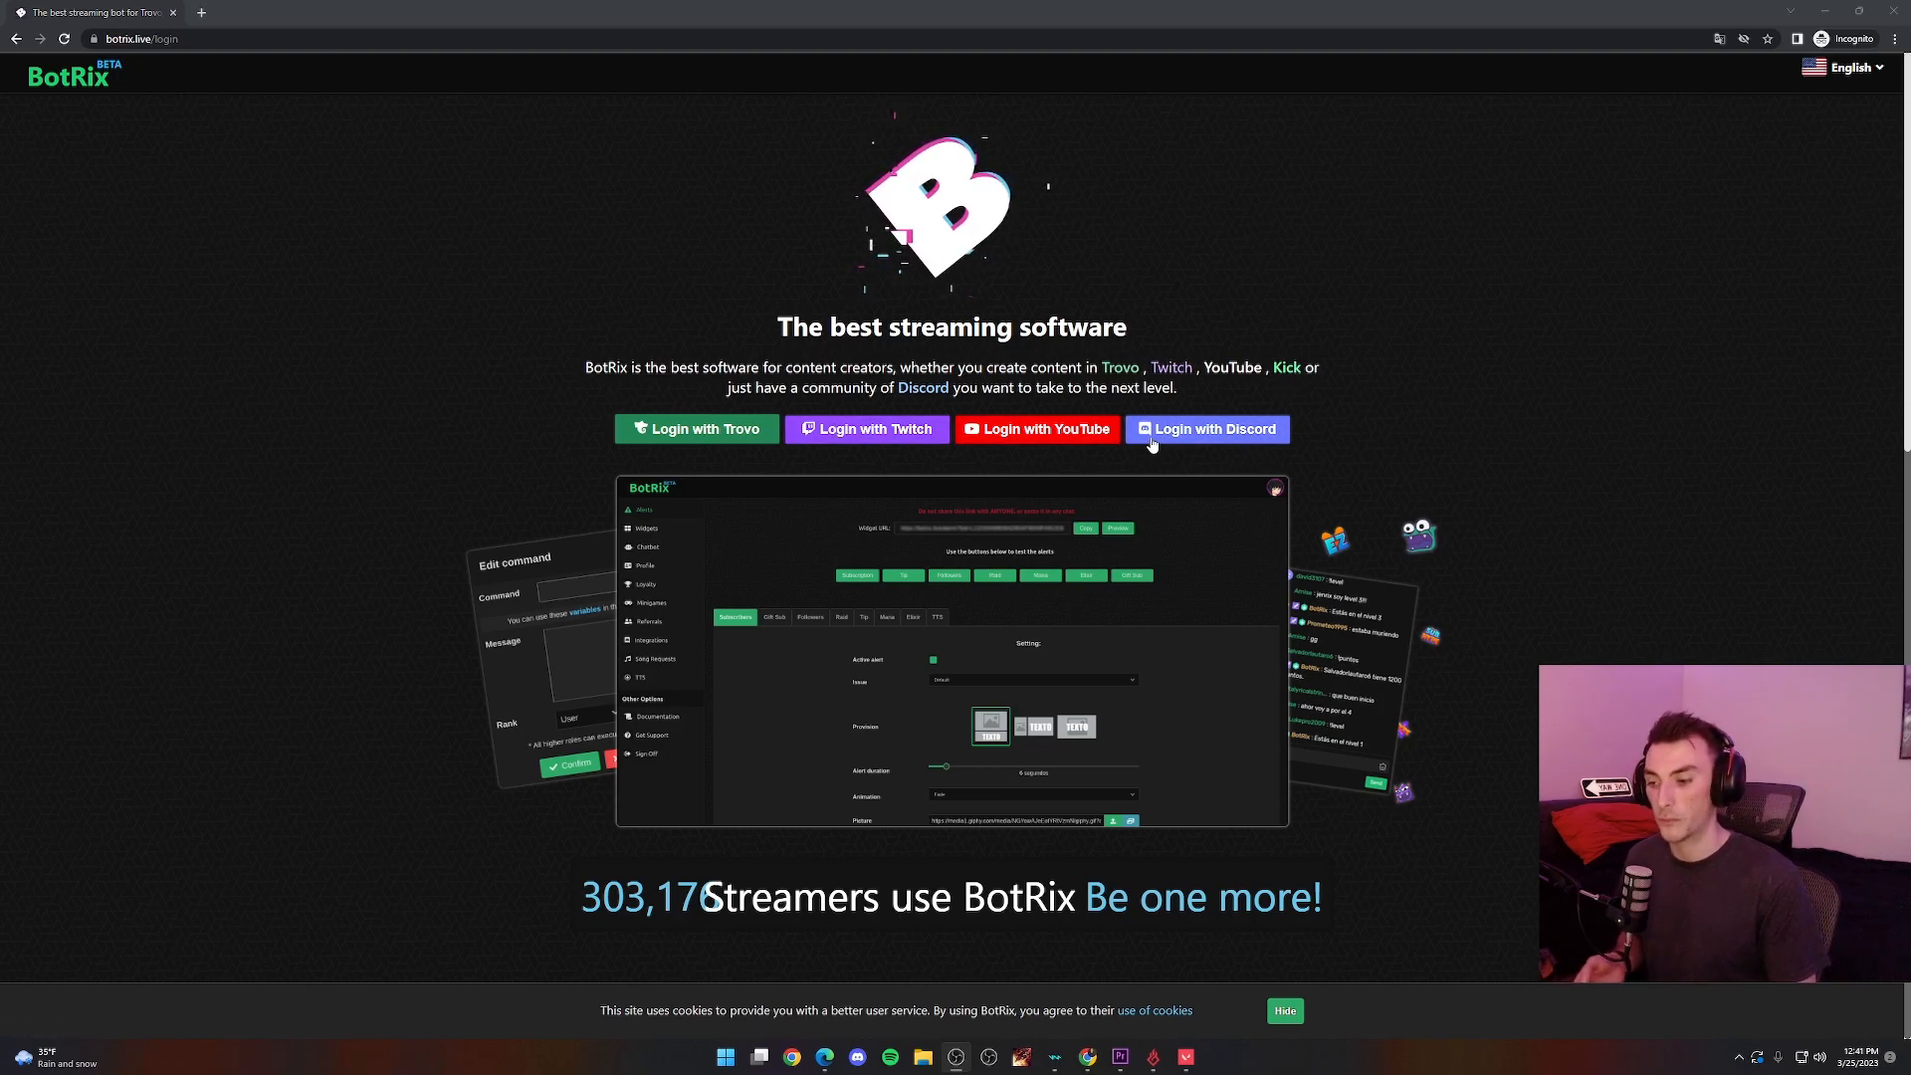
mouse_move(867, 429)
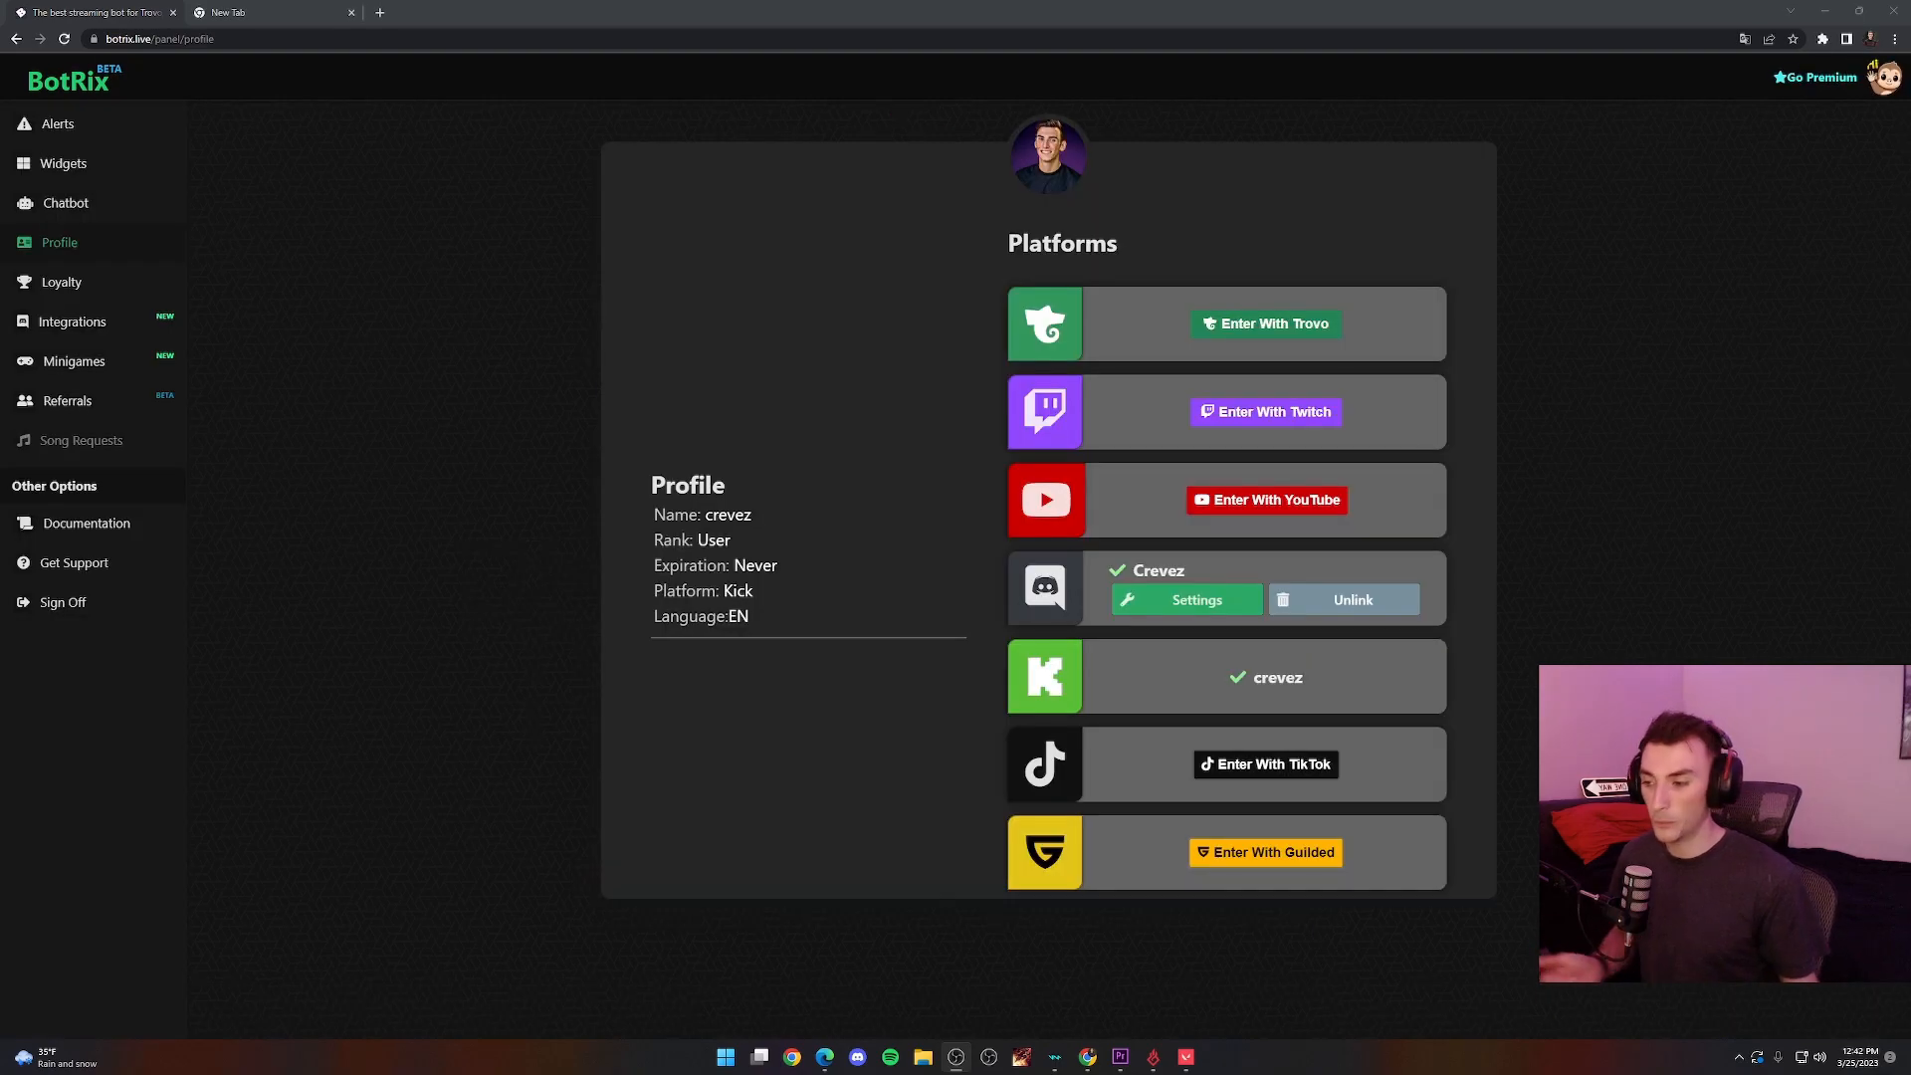
mouse_move(814, 547)
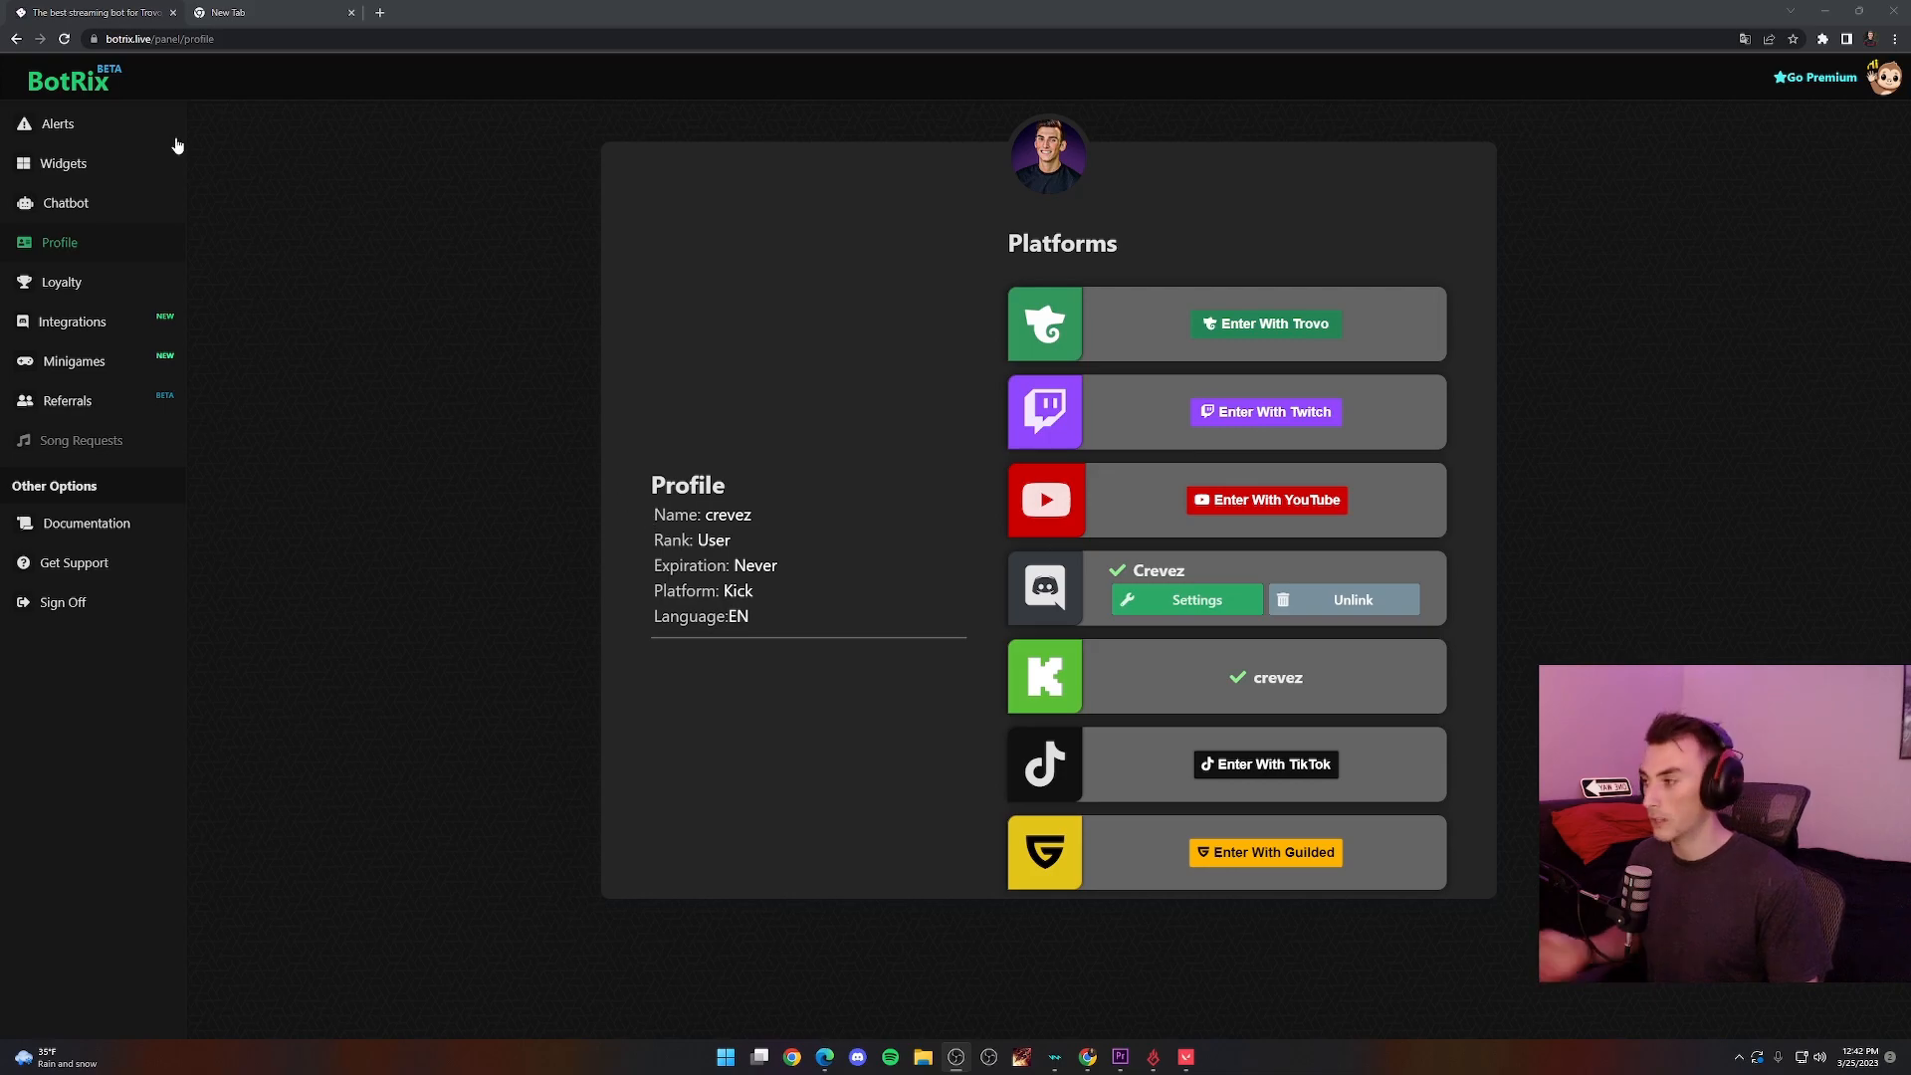
mouse_move(59, 243)
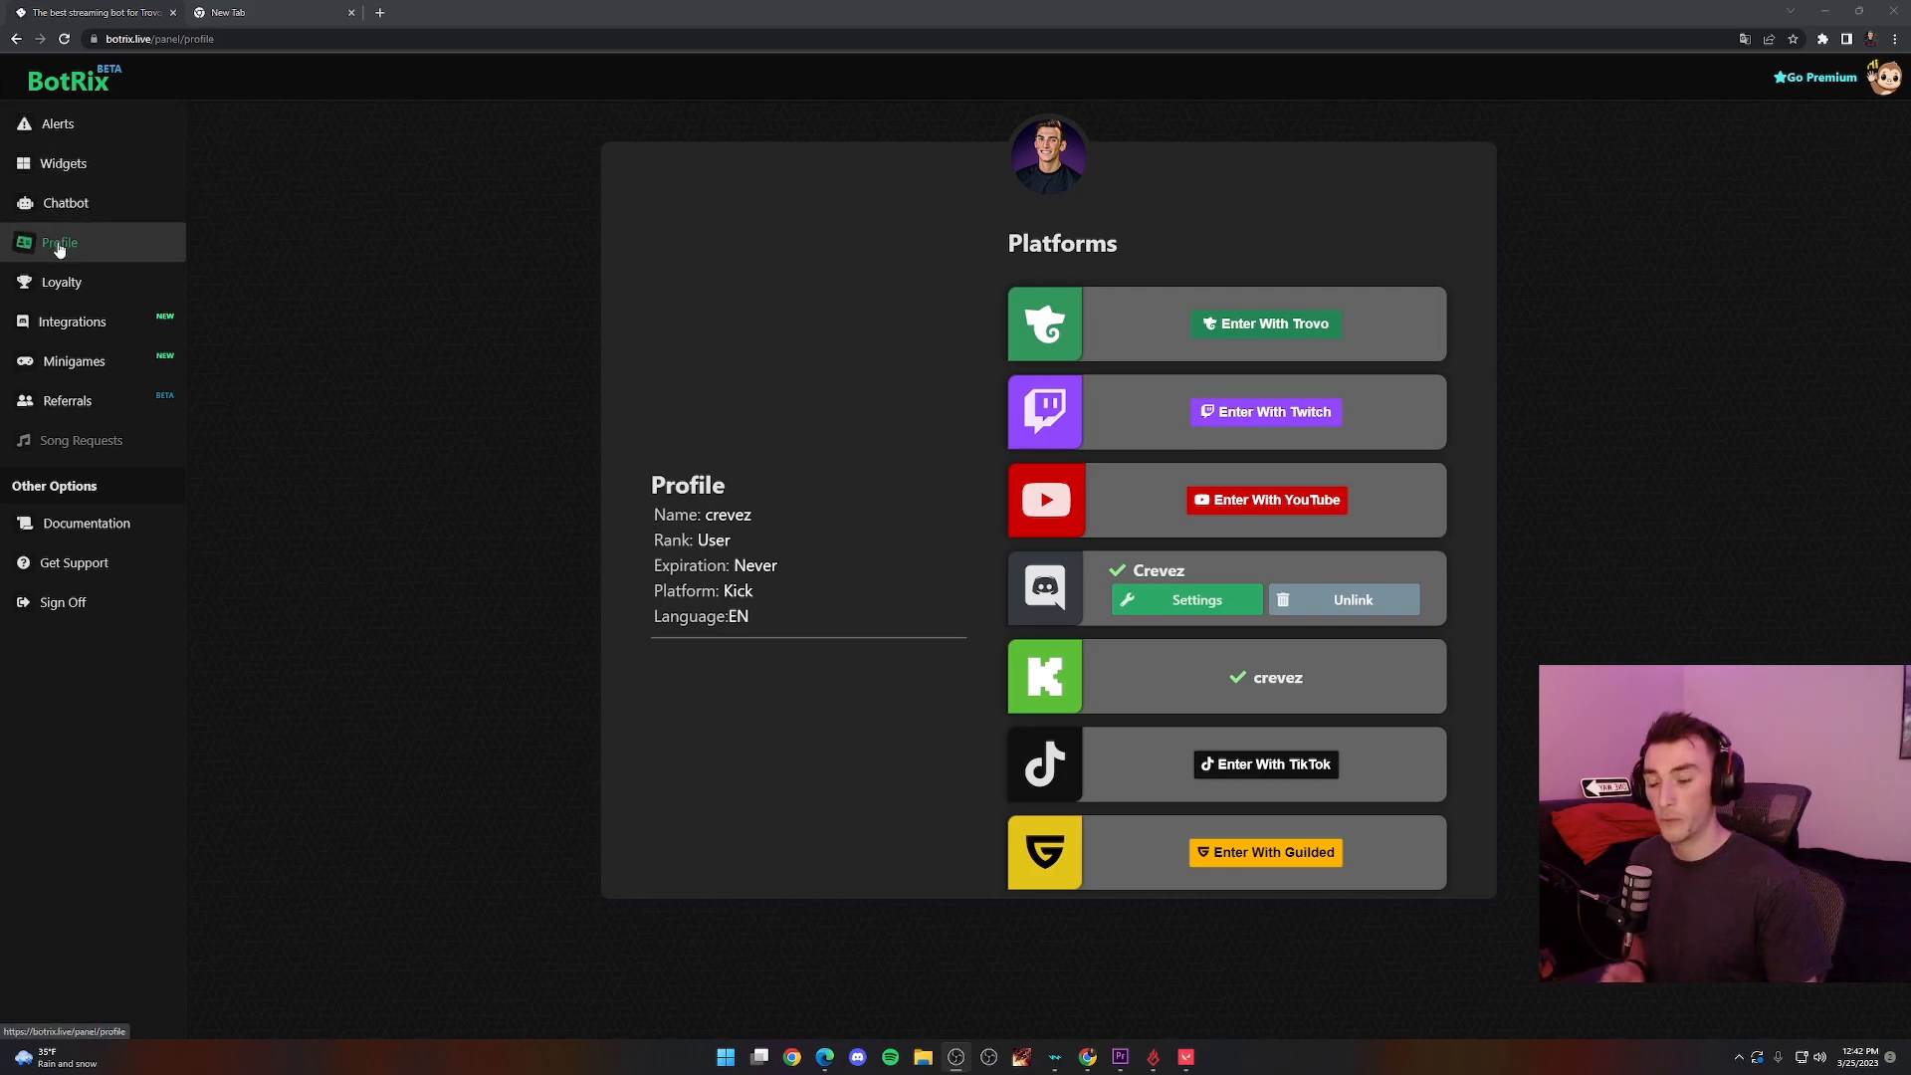
mouse_move(1011, 704)
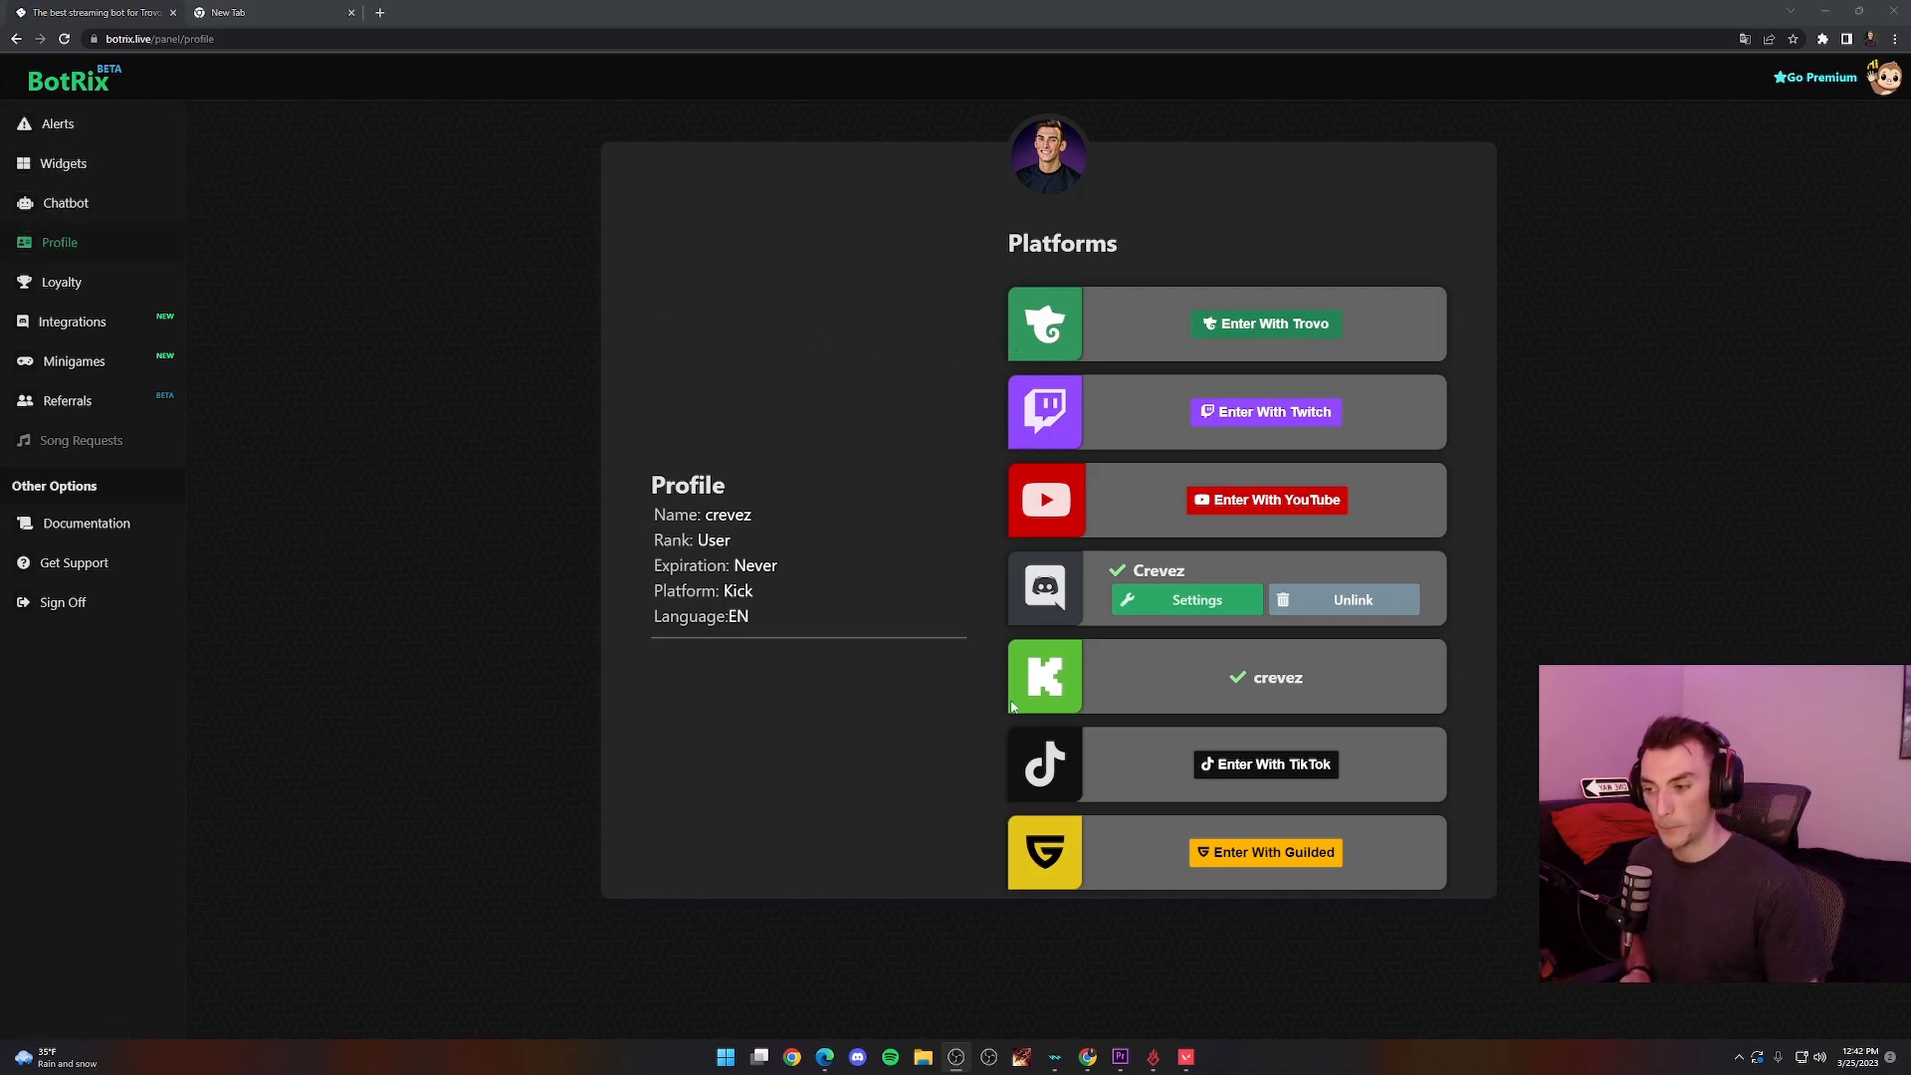
mouse_move(1291, 682)
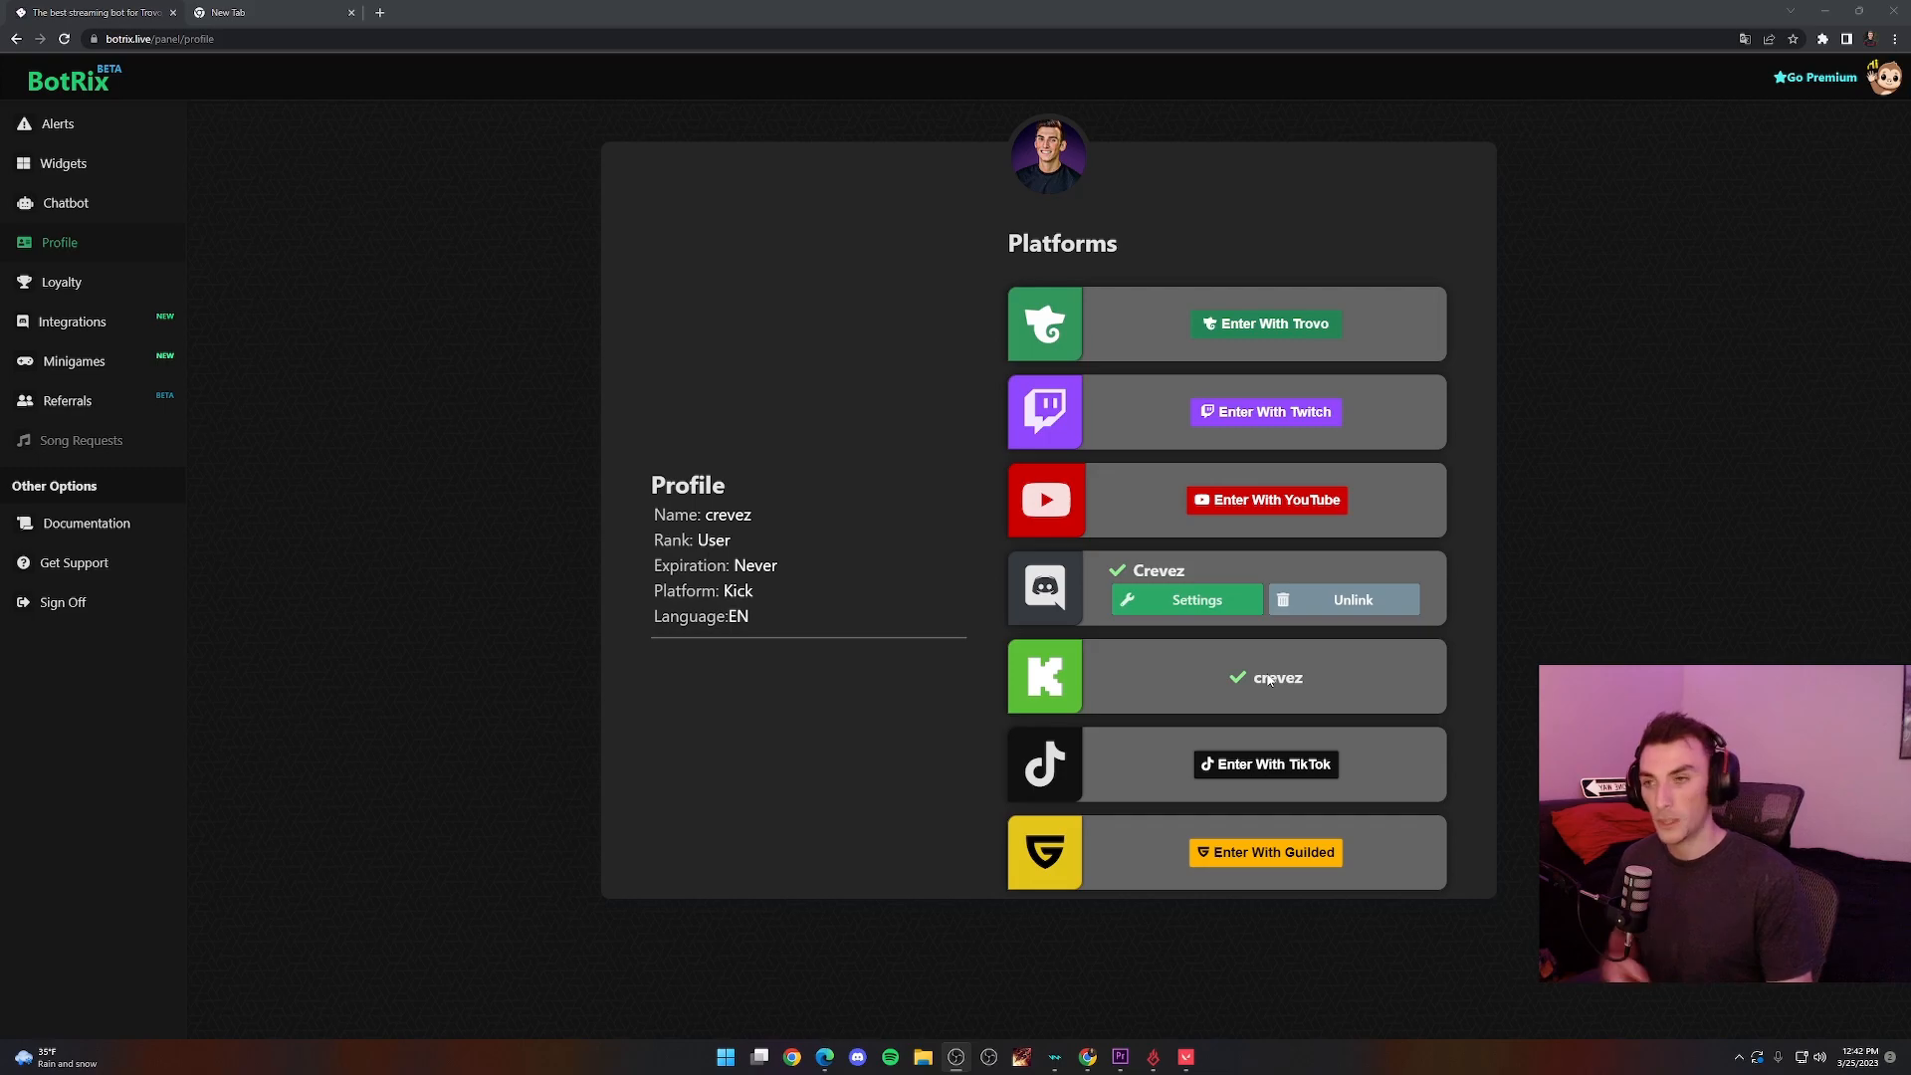
mouse_move(140, 127)
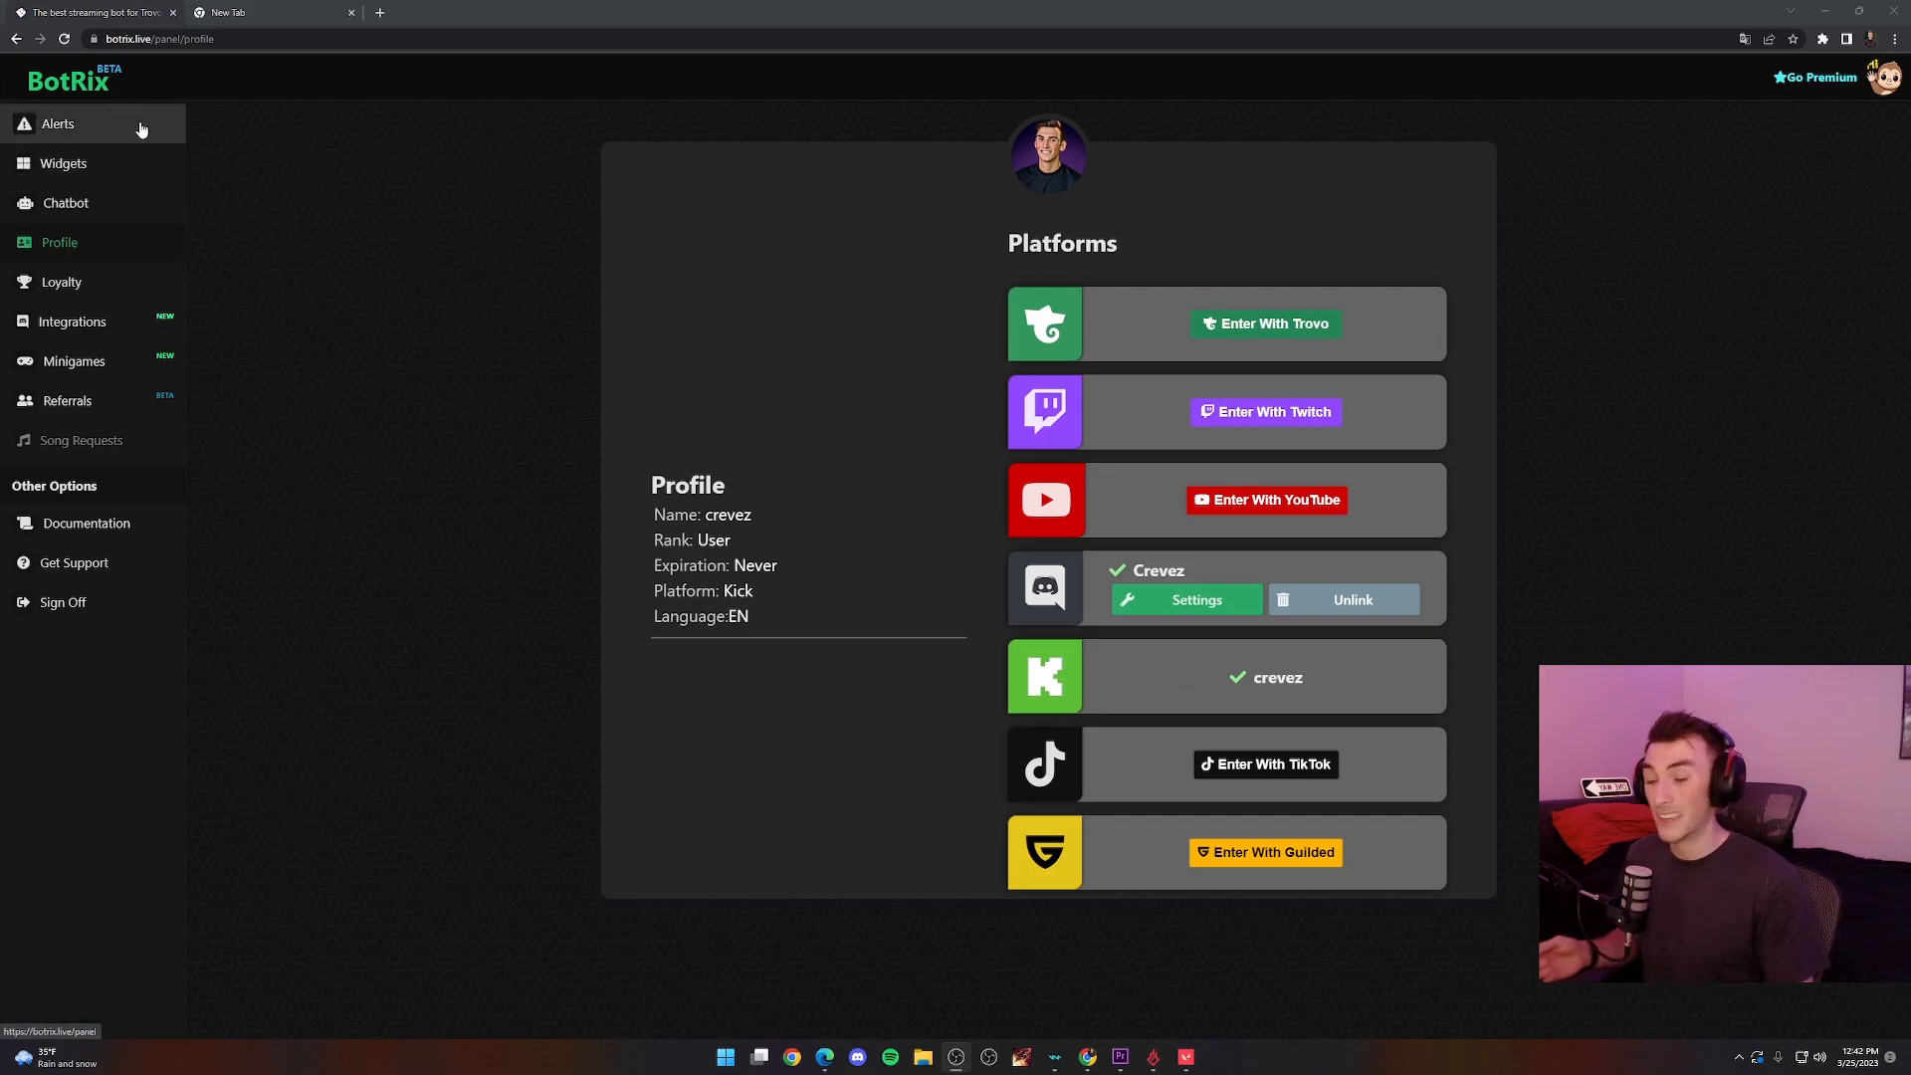
mouse_move(1158, 714)
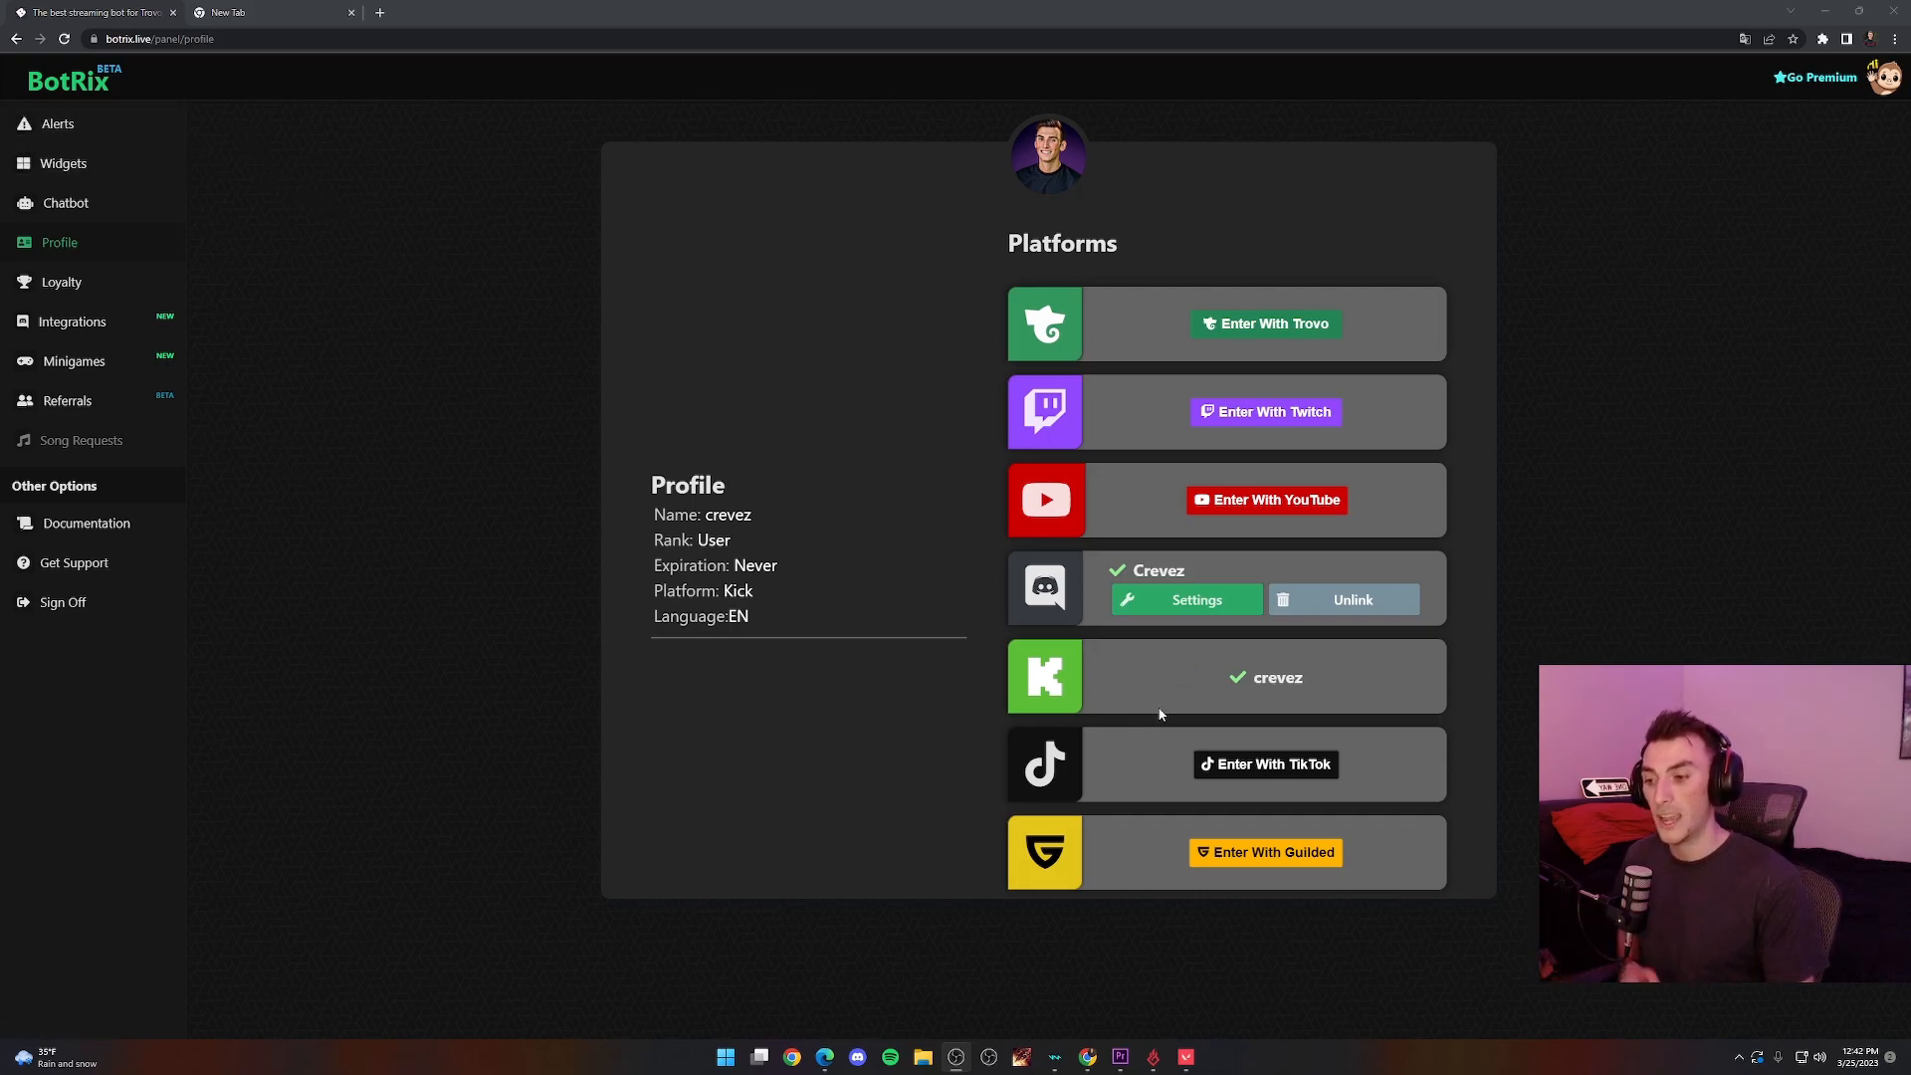
mouse_move(1172, 705)
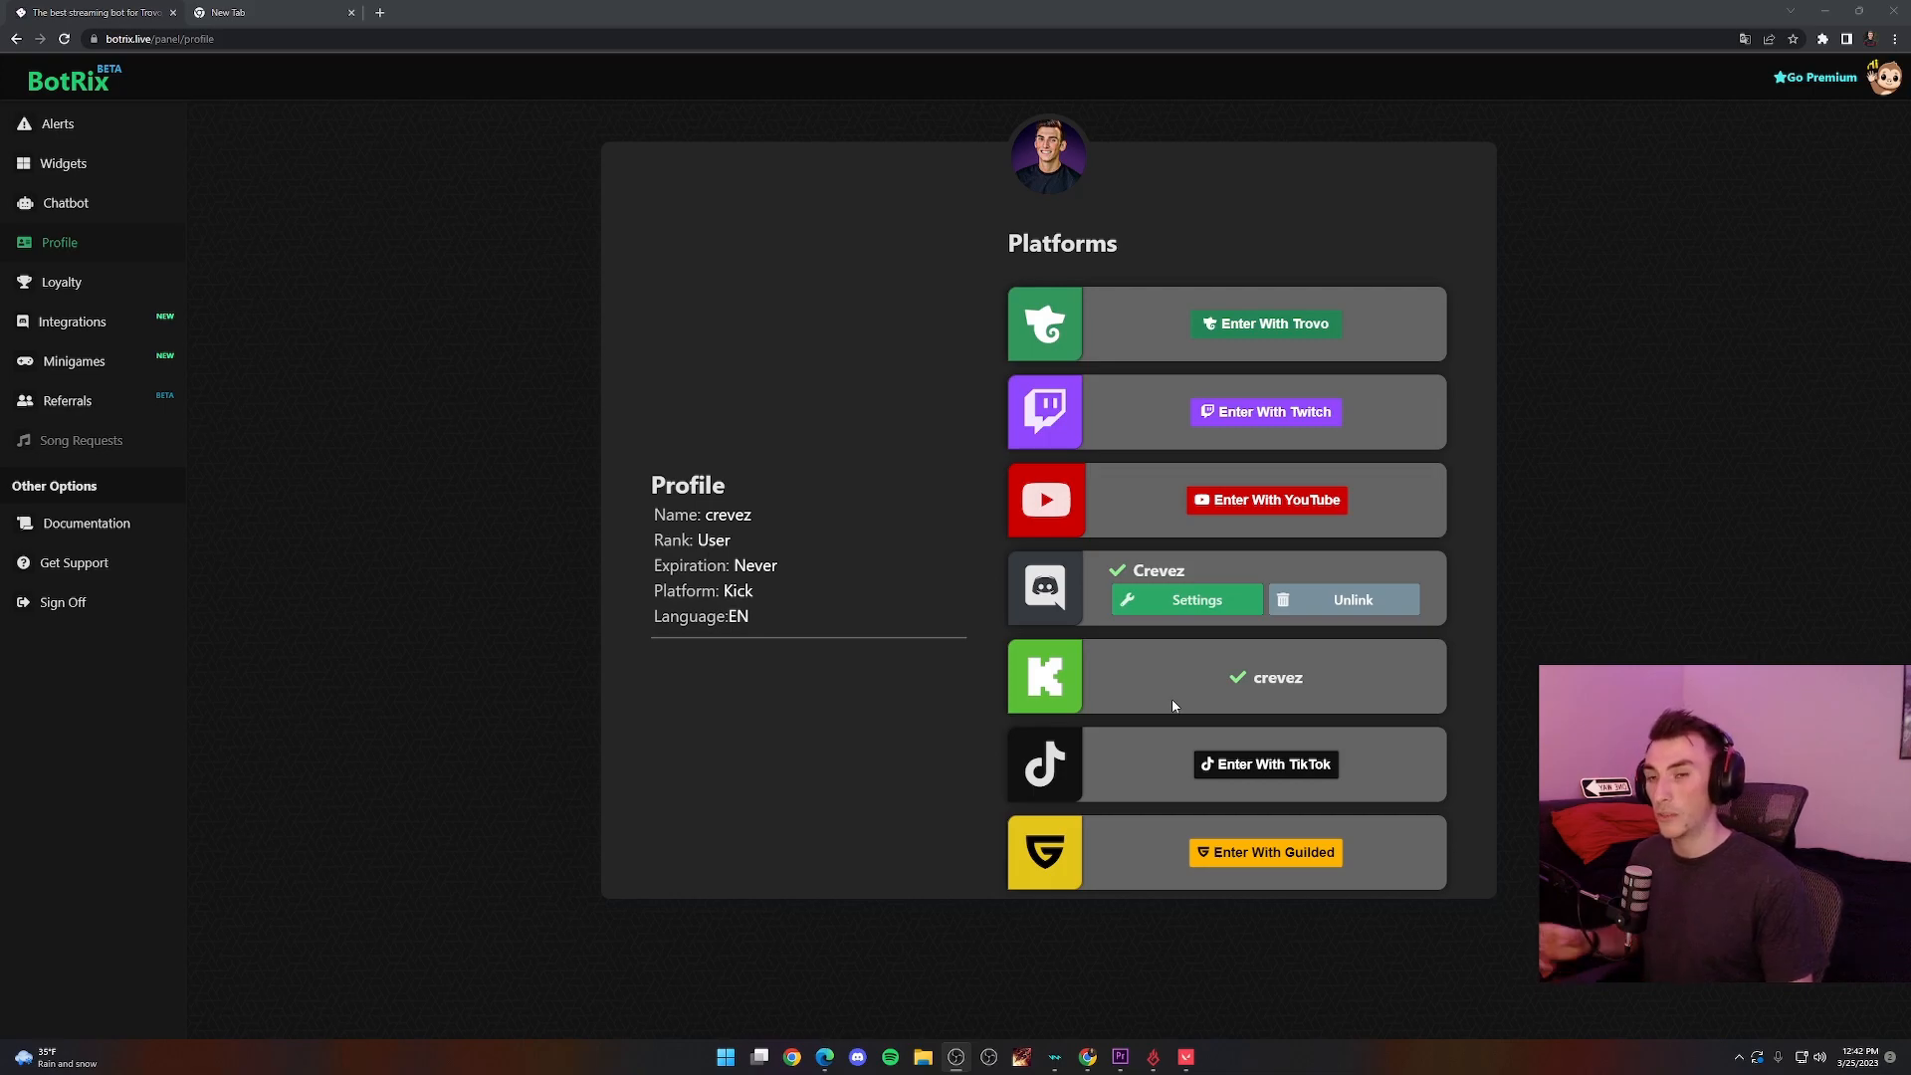
mouse_move(876, 652)
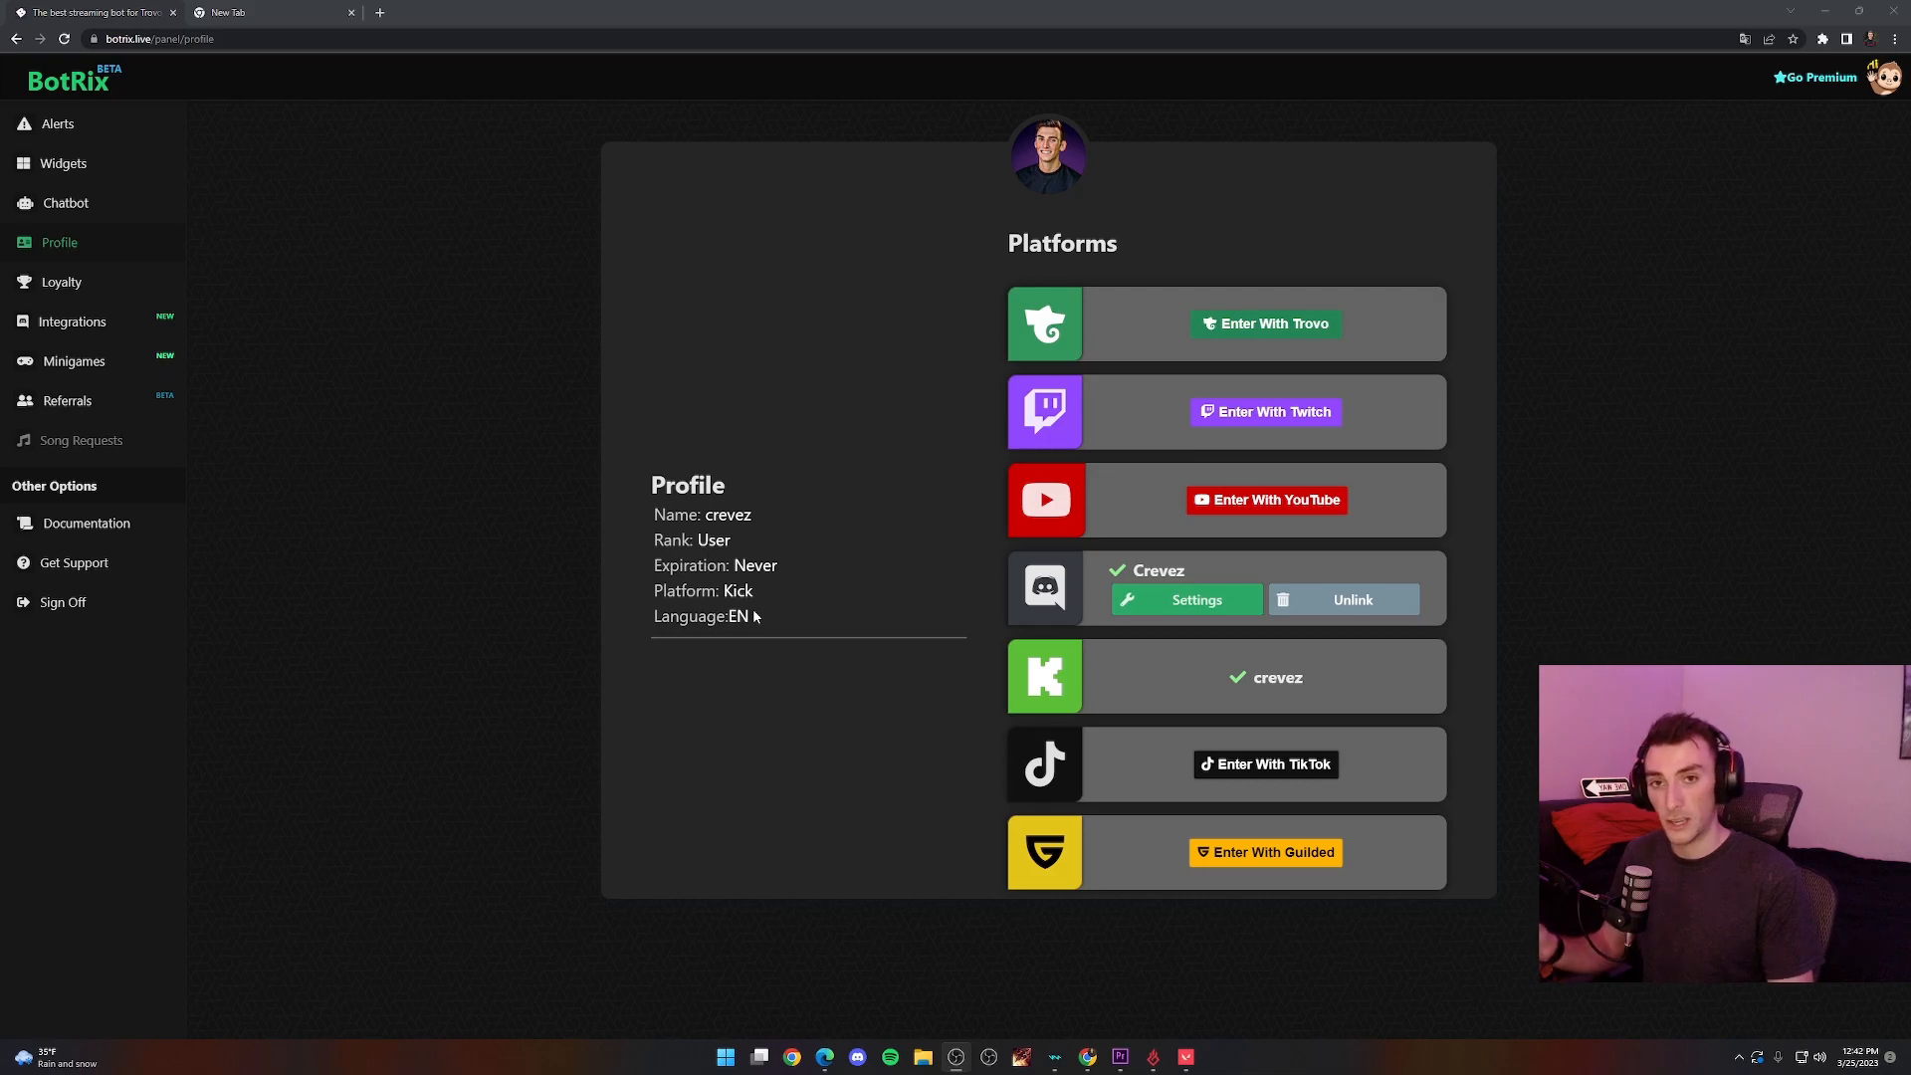
mouse_move(908, 636)
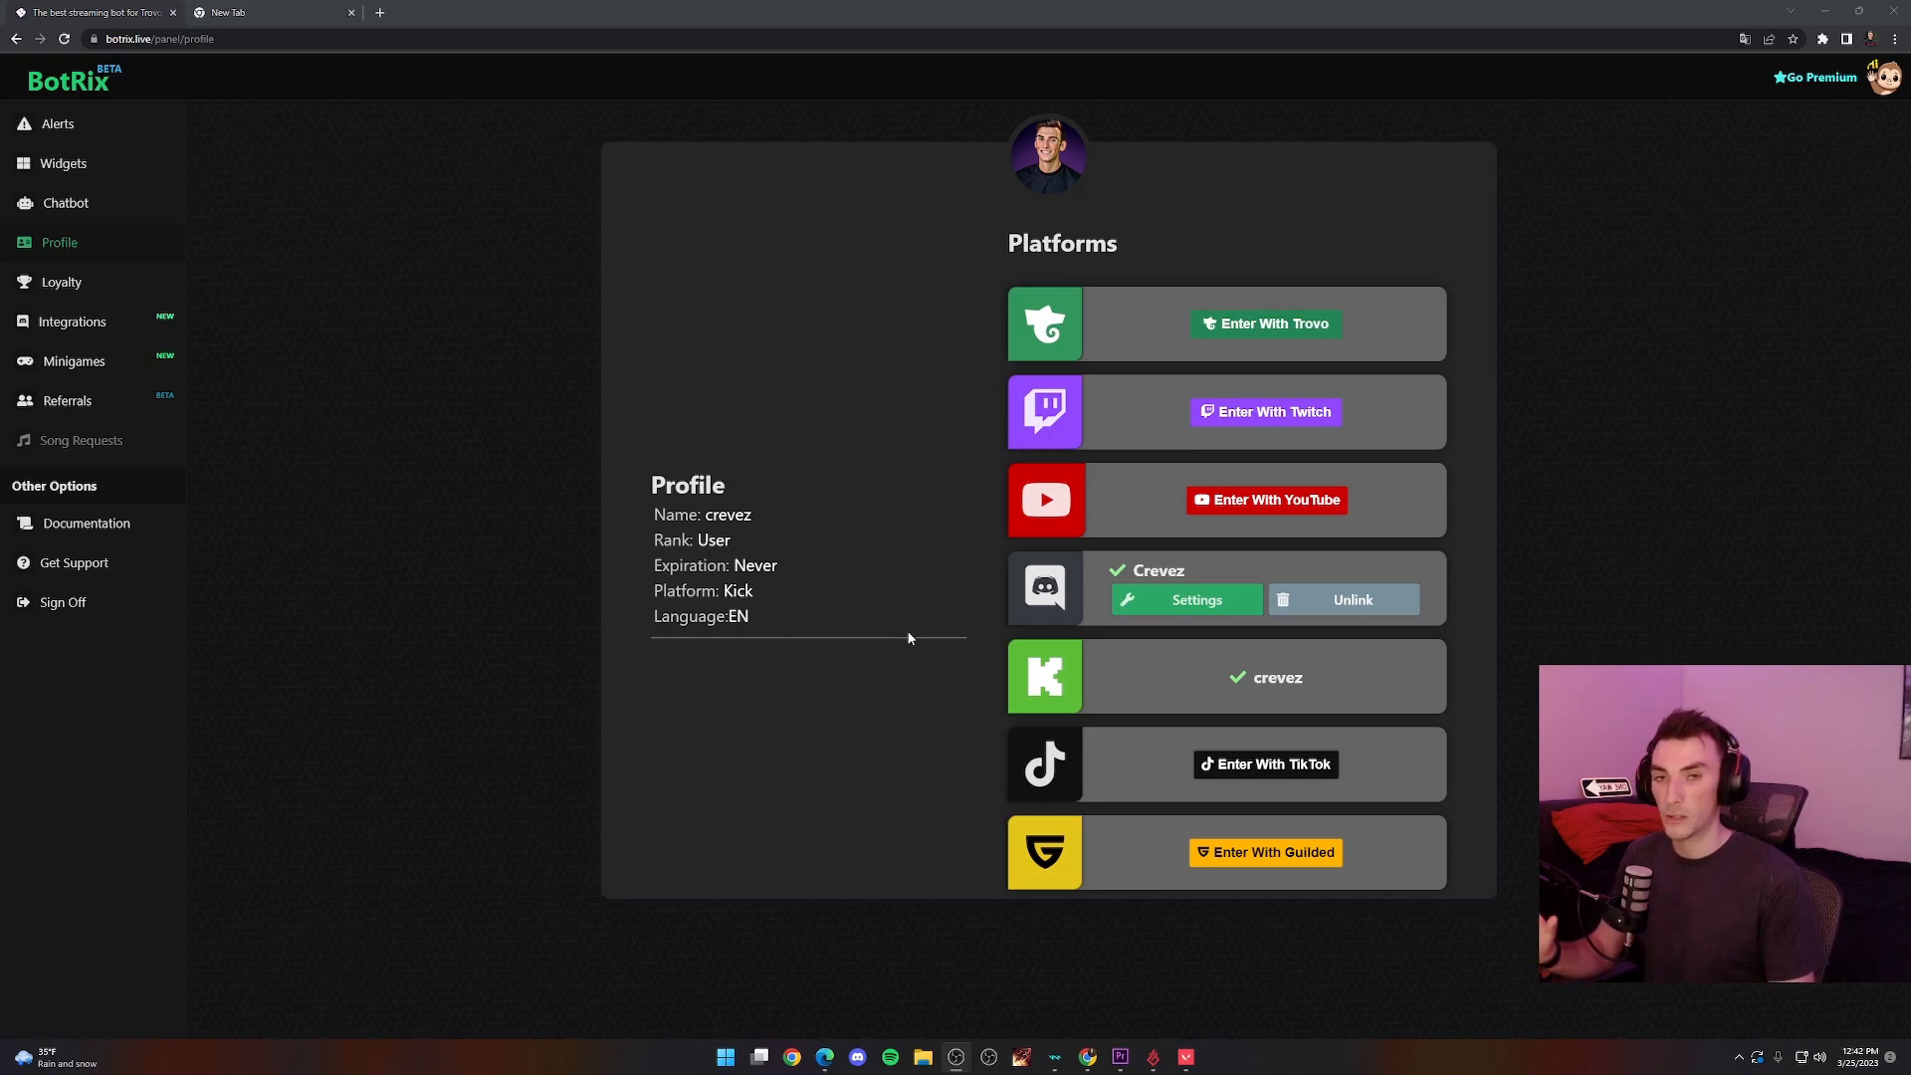
mouse_move(1125, 675)
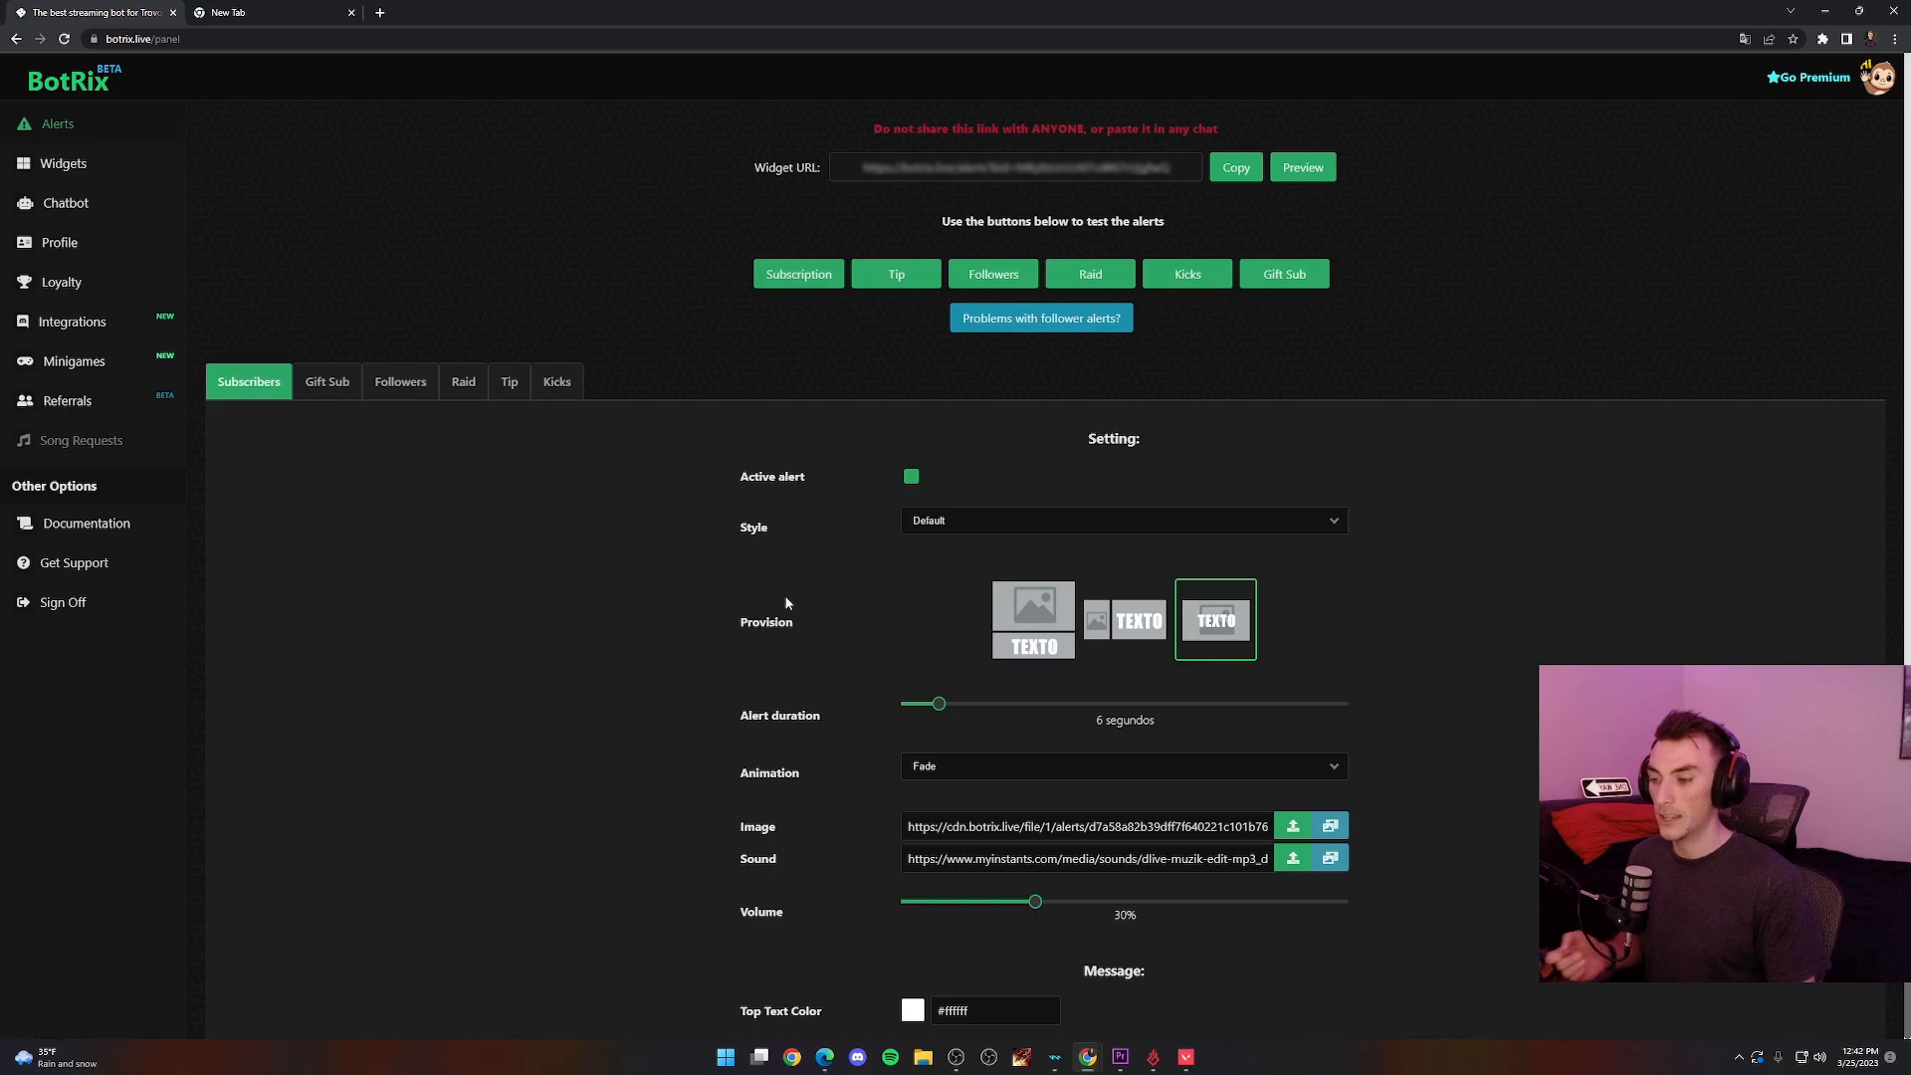
Copy the Subscribers alert Widget URL, then open OBS's list of source types under Sources
scroll("down", 3)
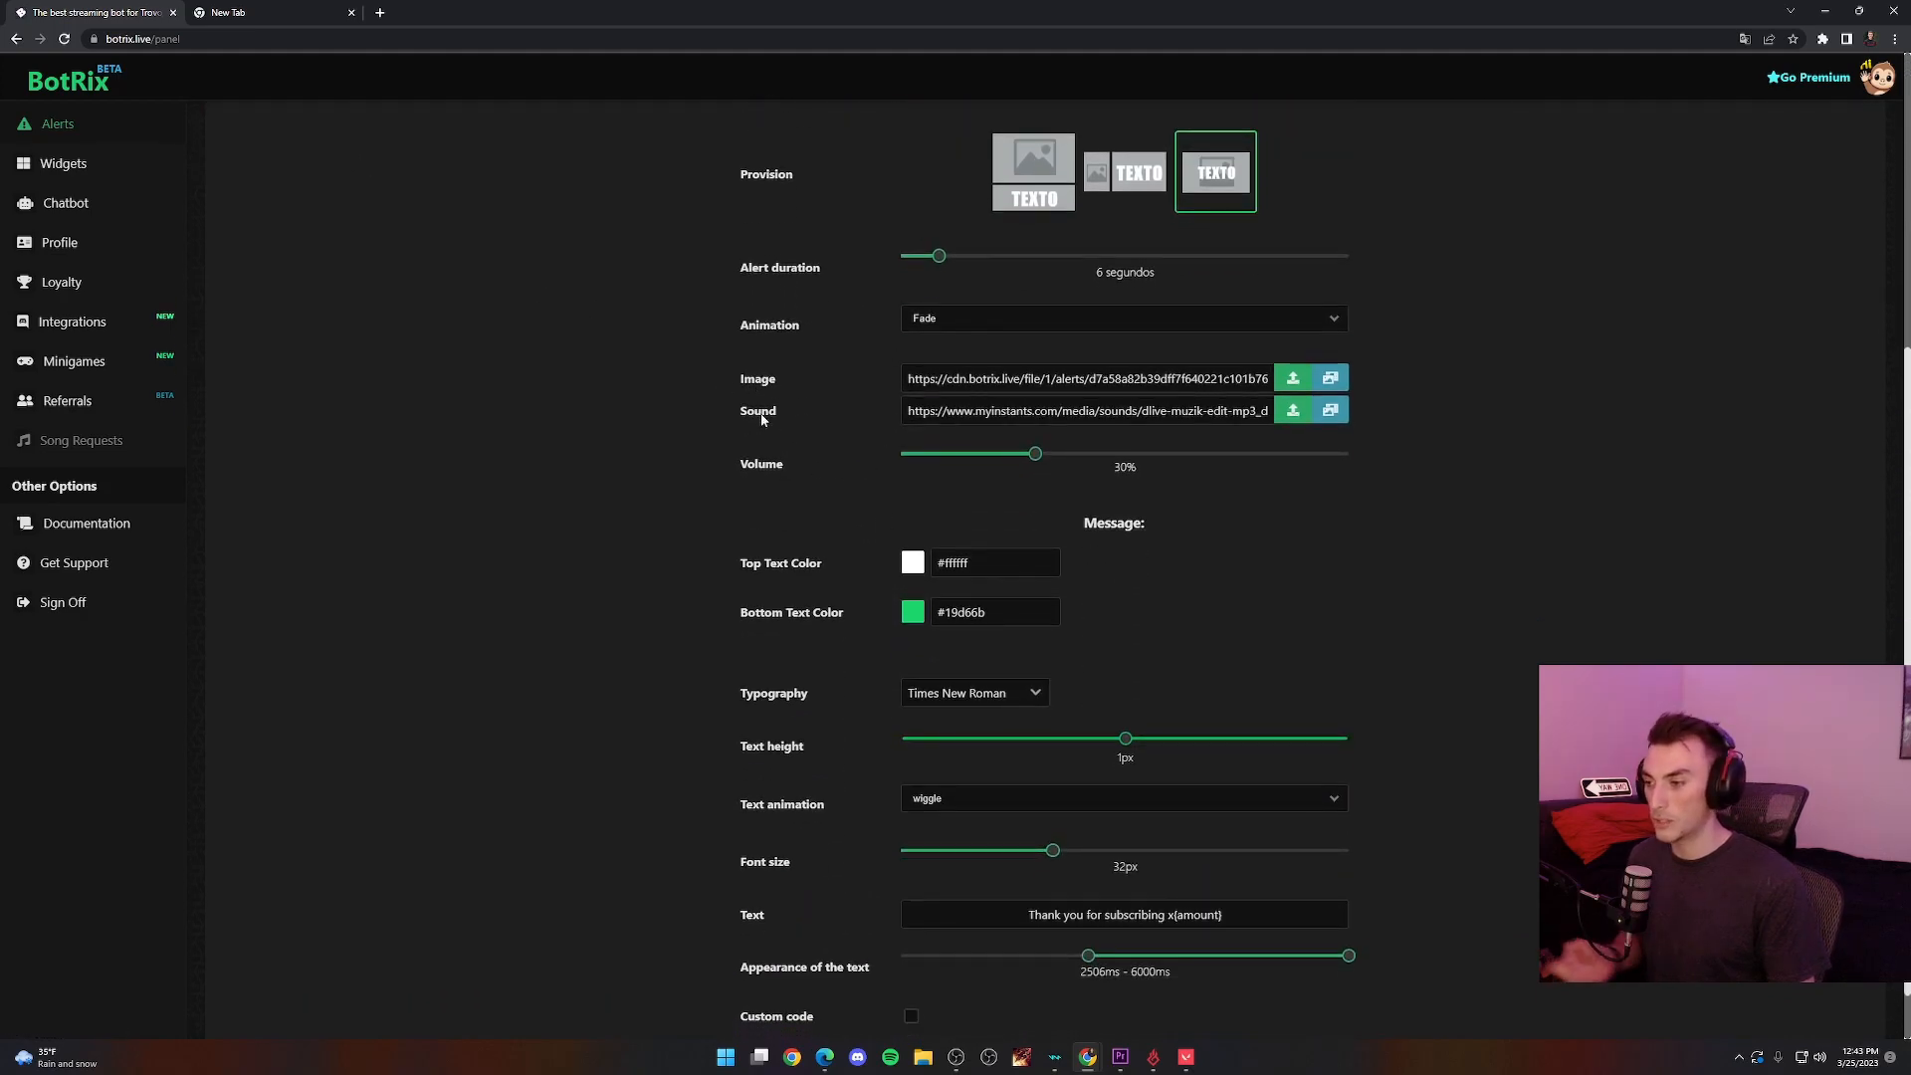
scroll("up", 3)
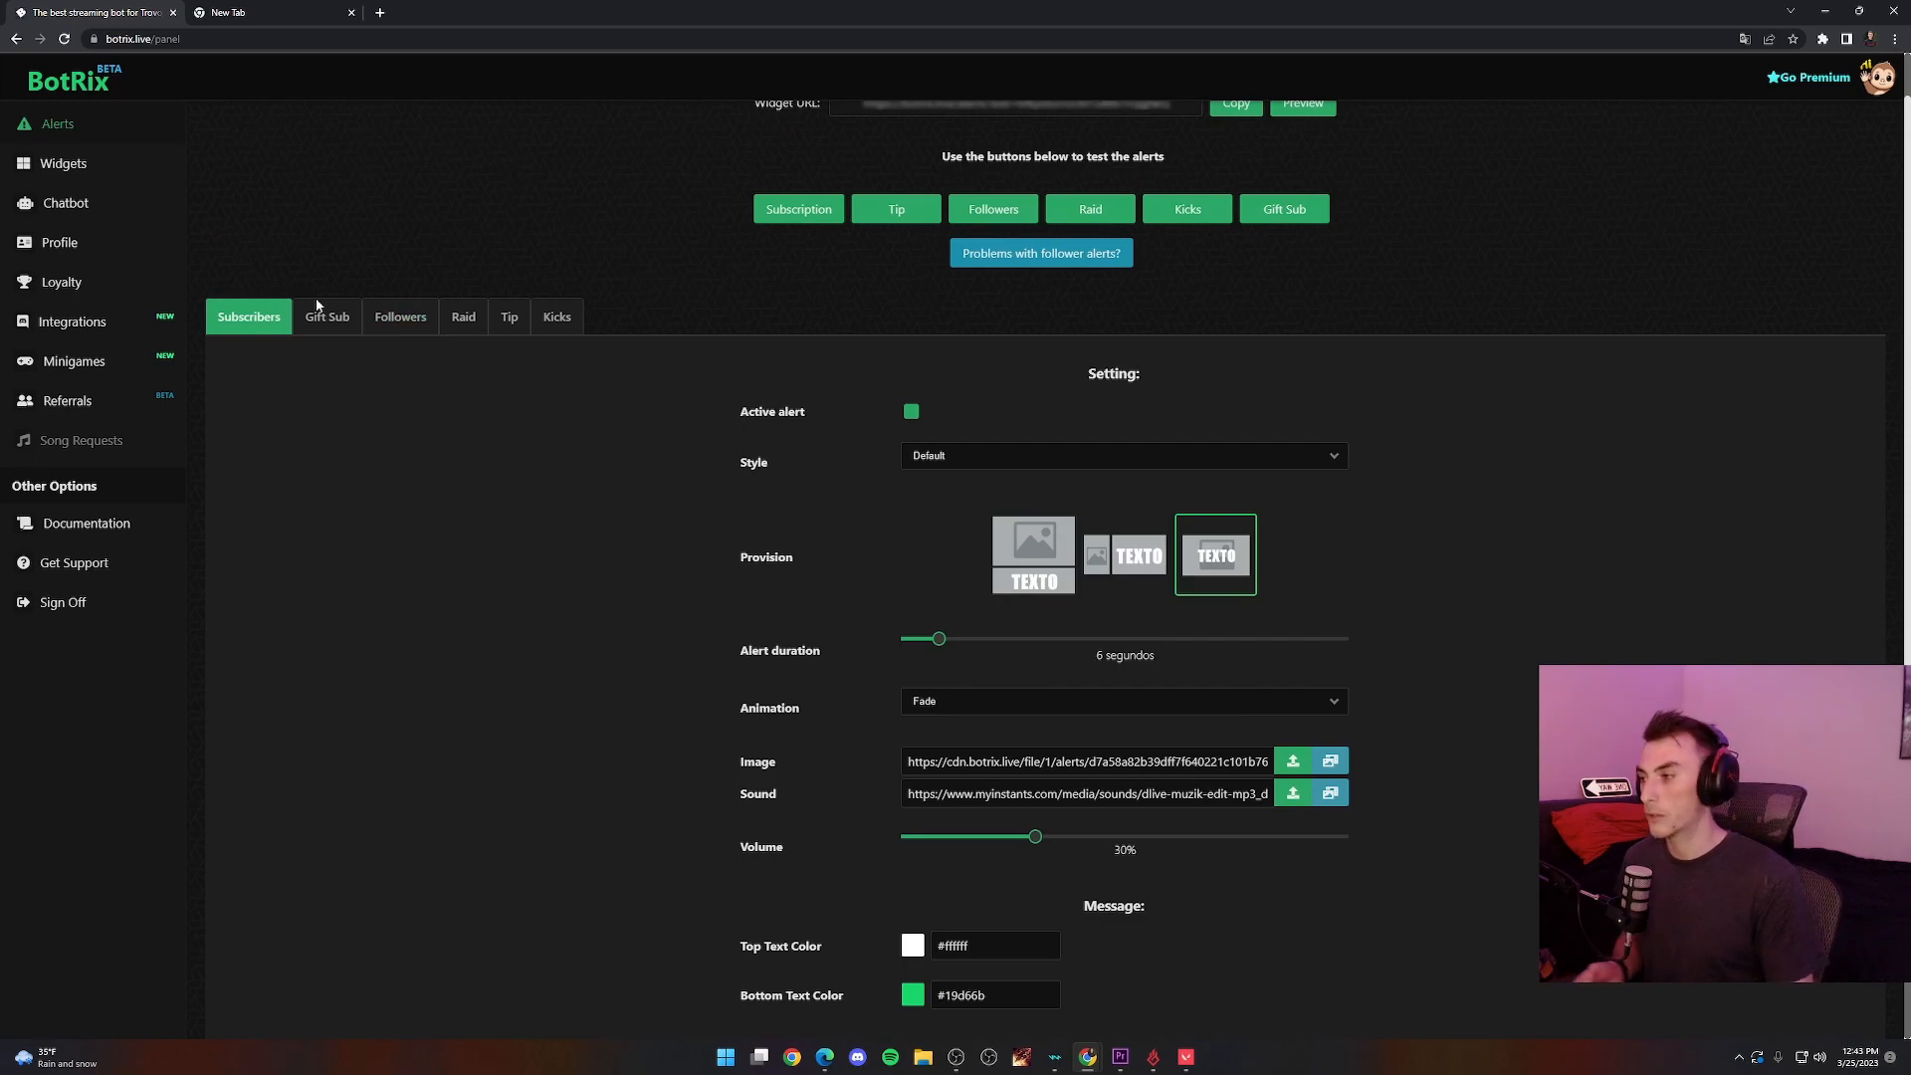
scroll("up", 3)
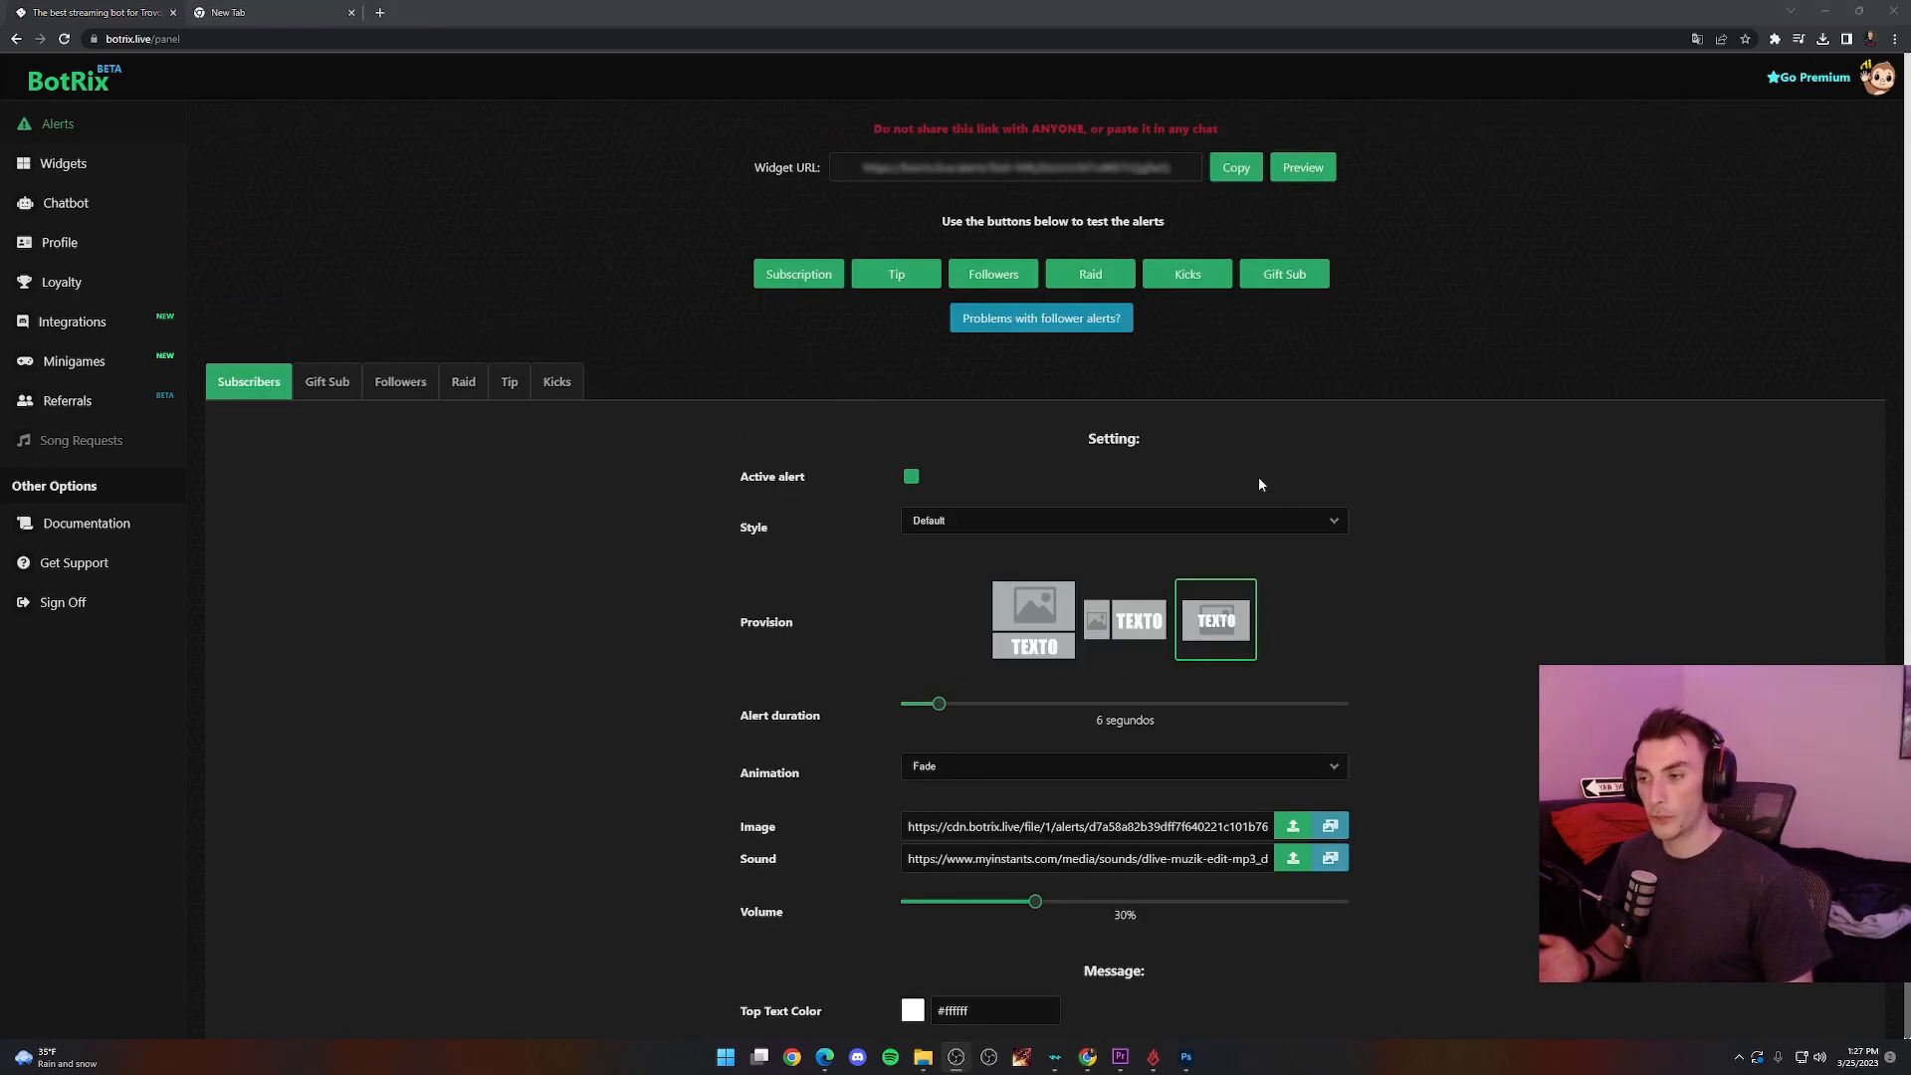
left_click(1234, 167)
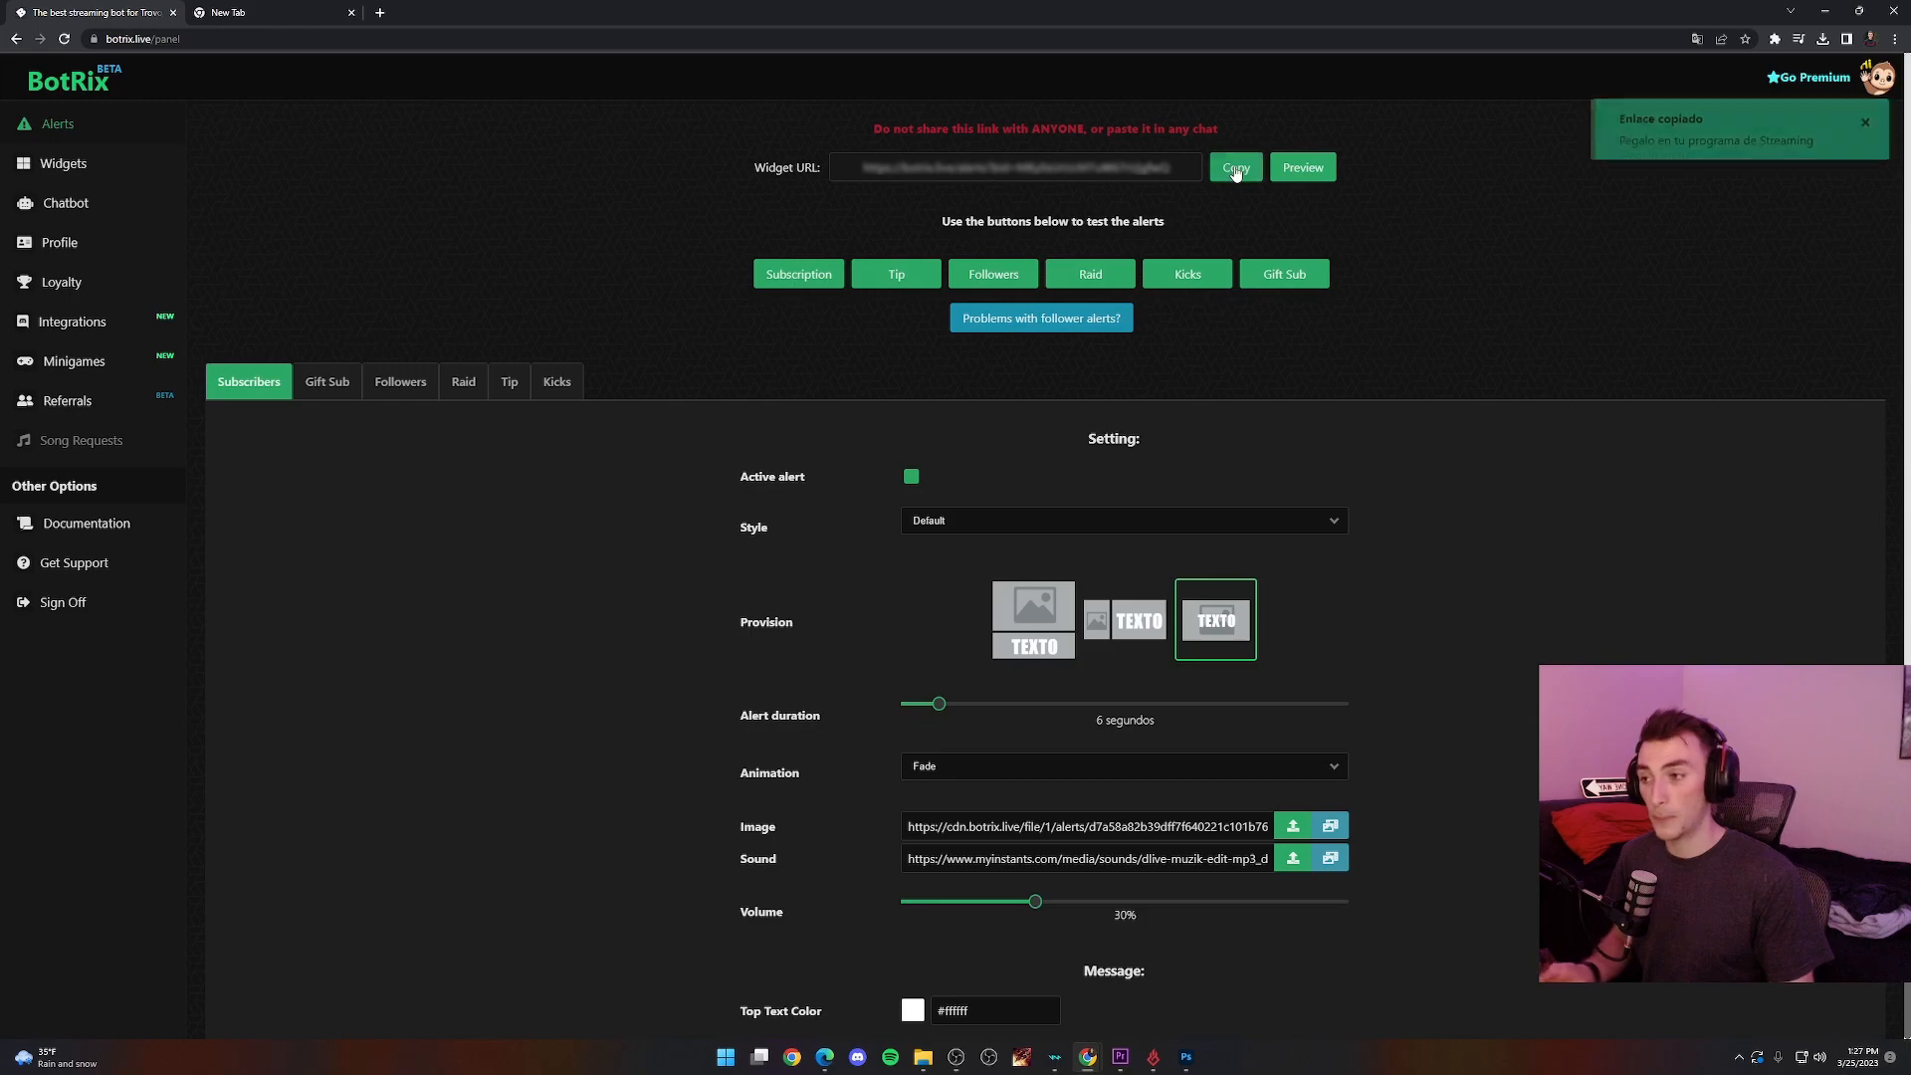
left_click(1234, 167)
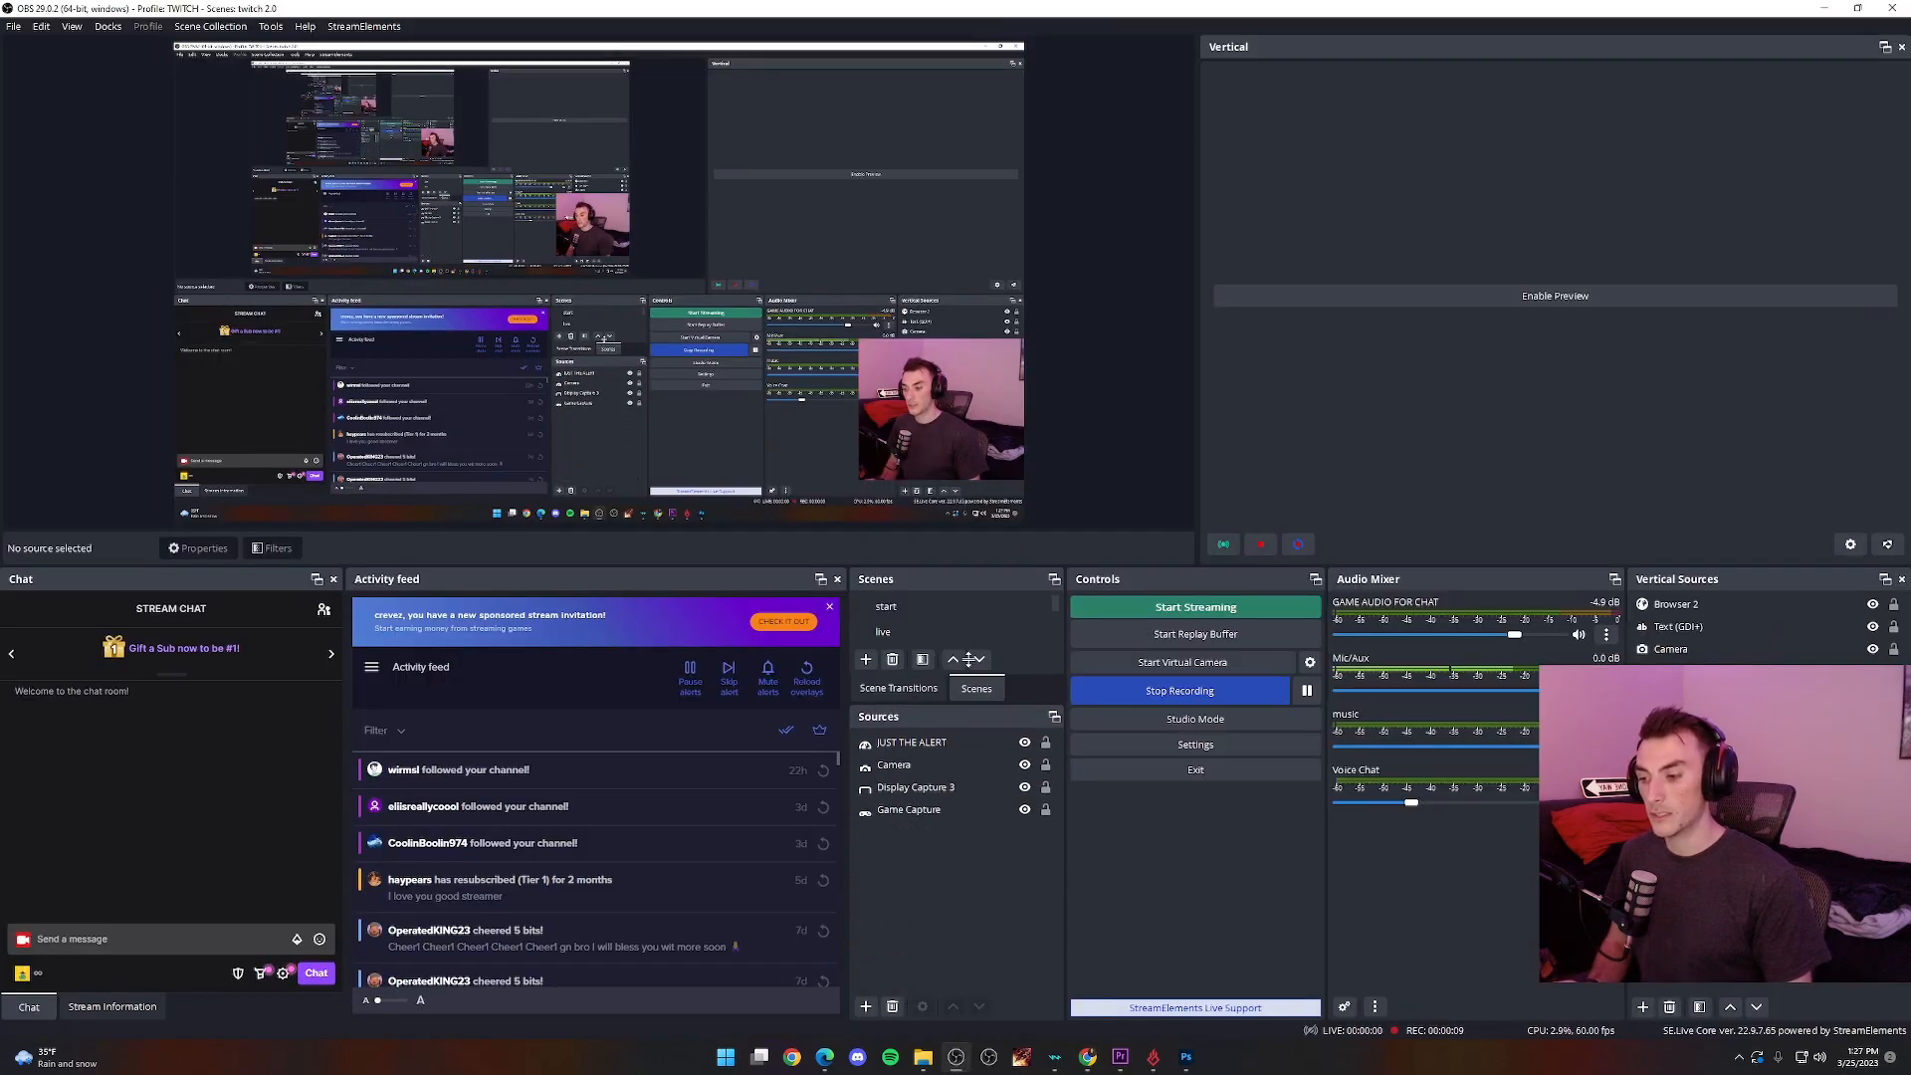
left_click(865, 1006)
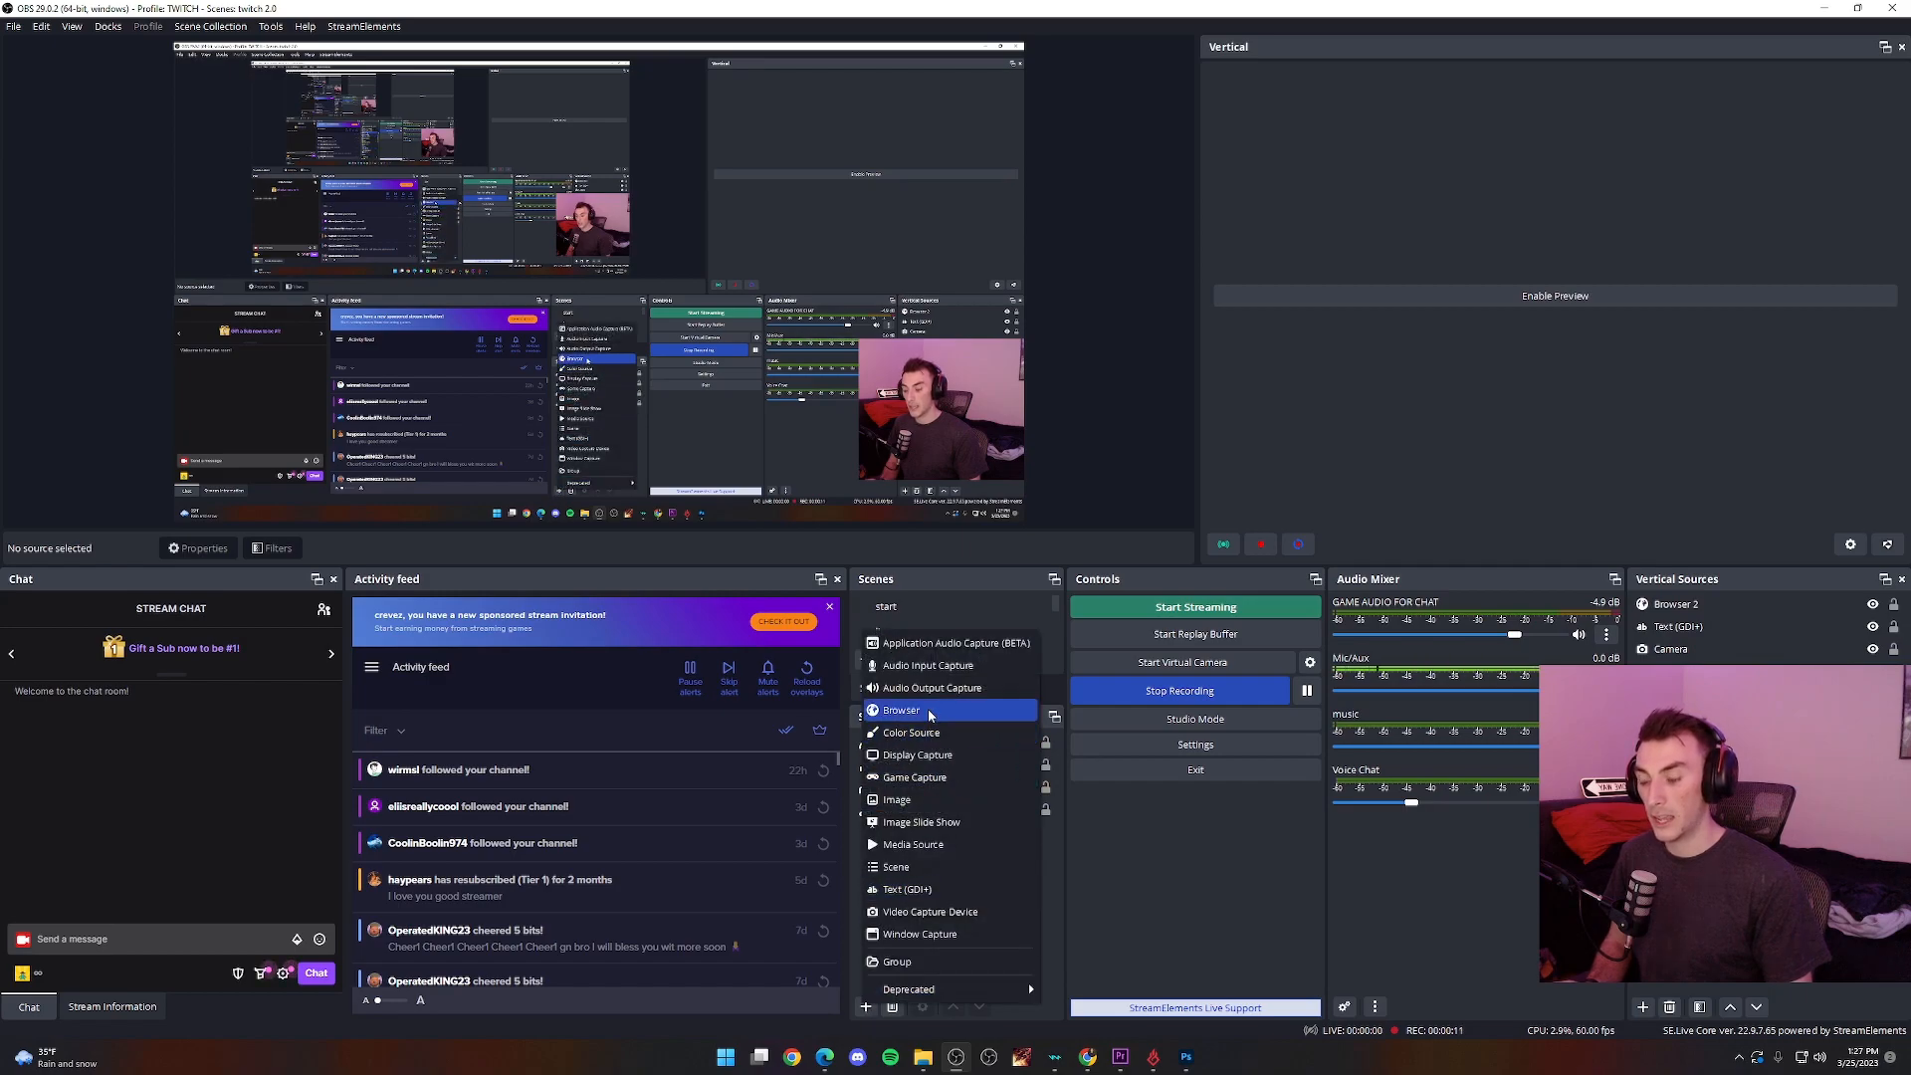
mouse_move(933, 687)
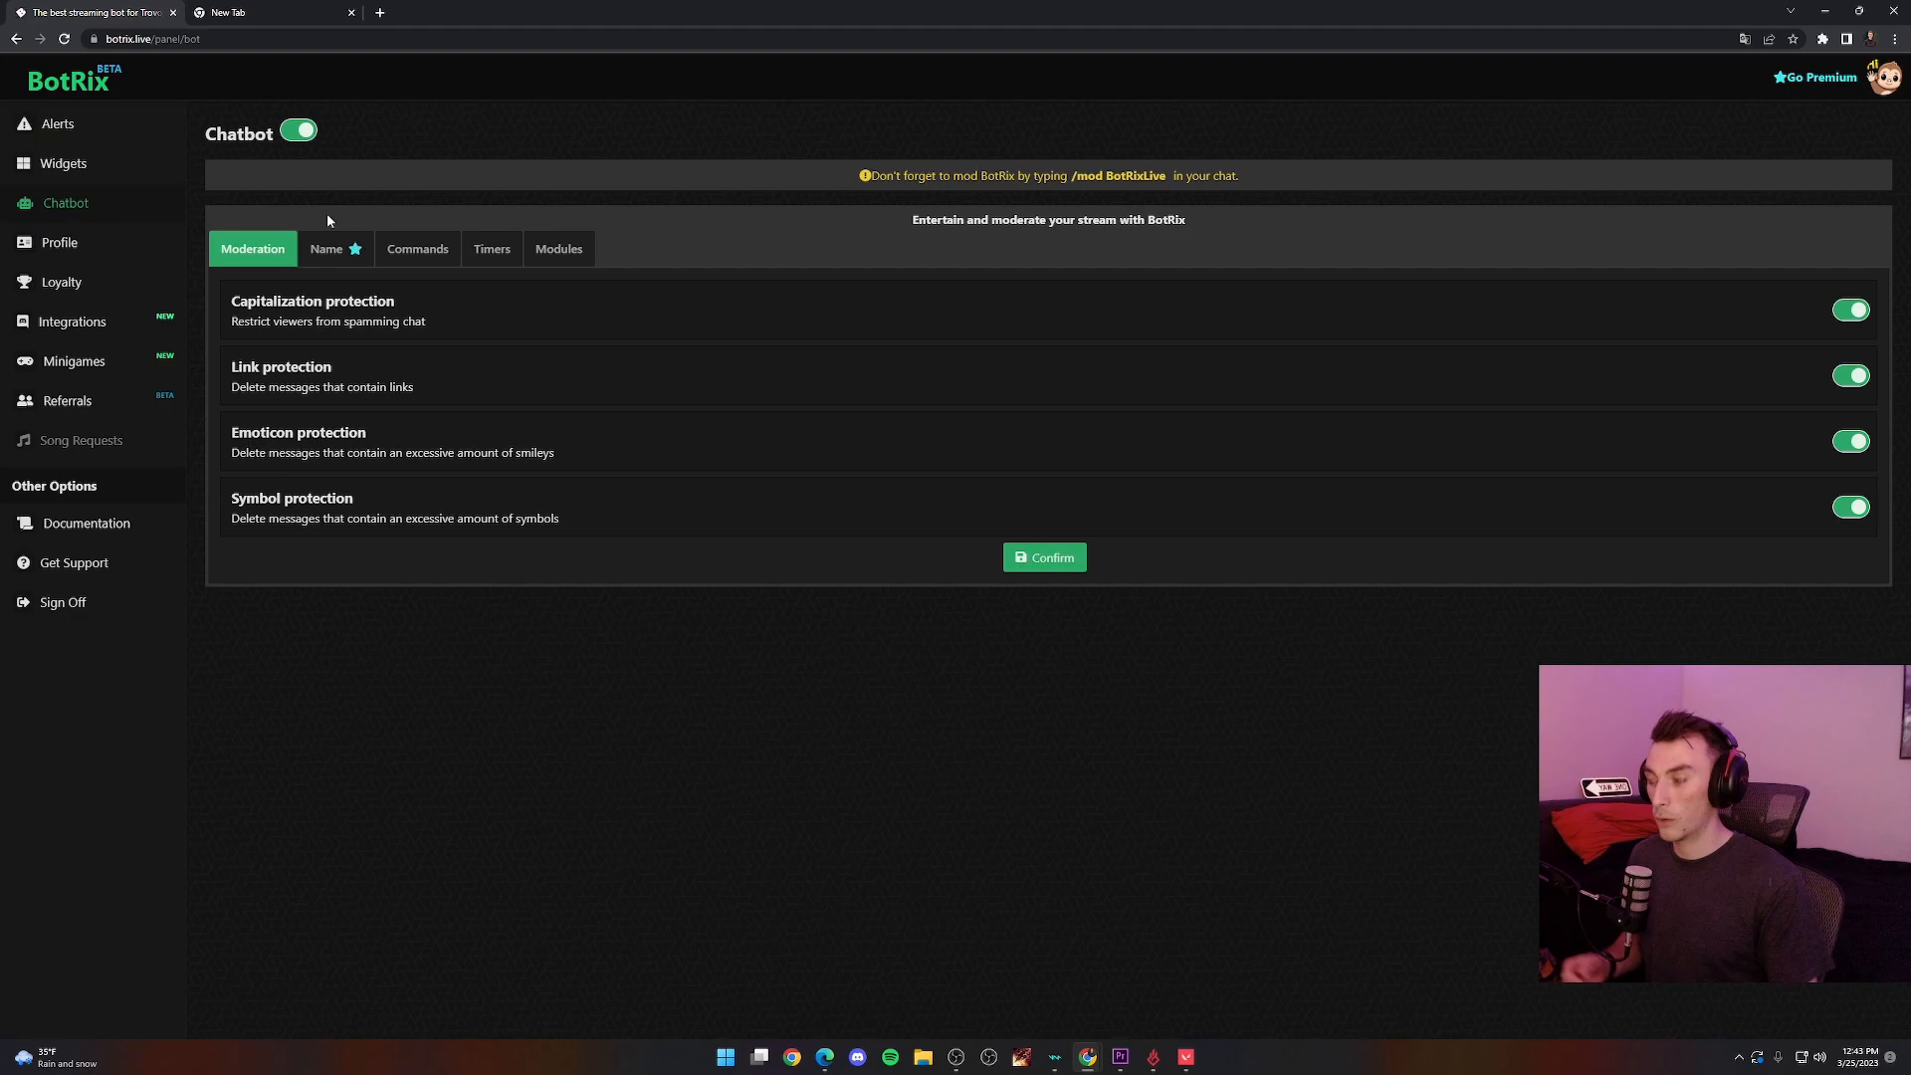
Check the chatbot Timers tab (no timers yet), then return to the Moderation protections
left_click(491, 249)
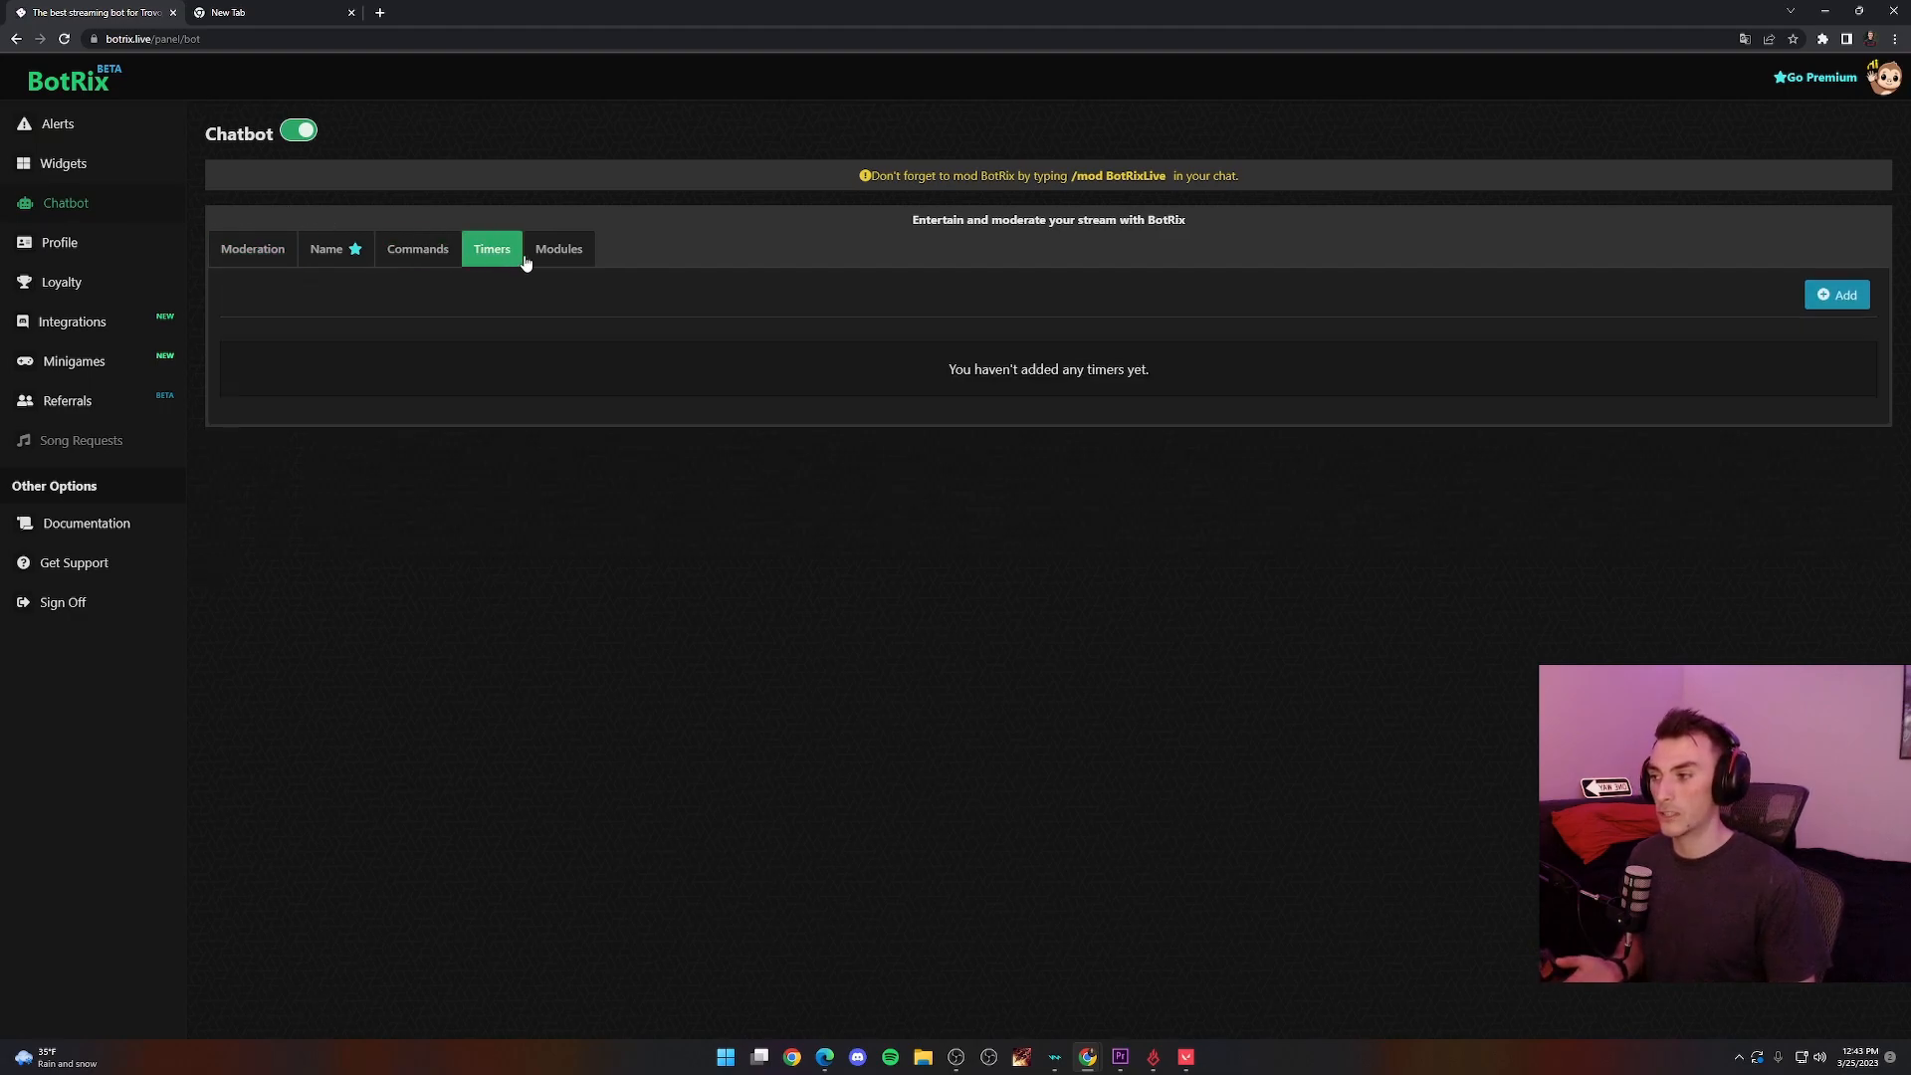
left_click(252, 249)
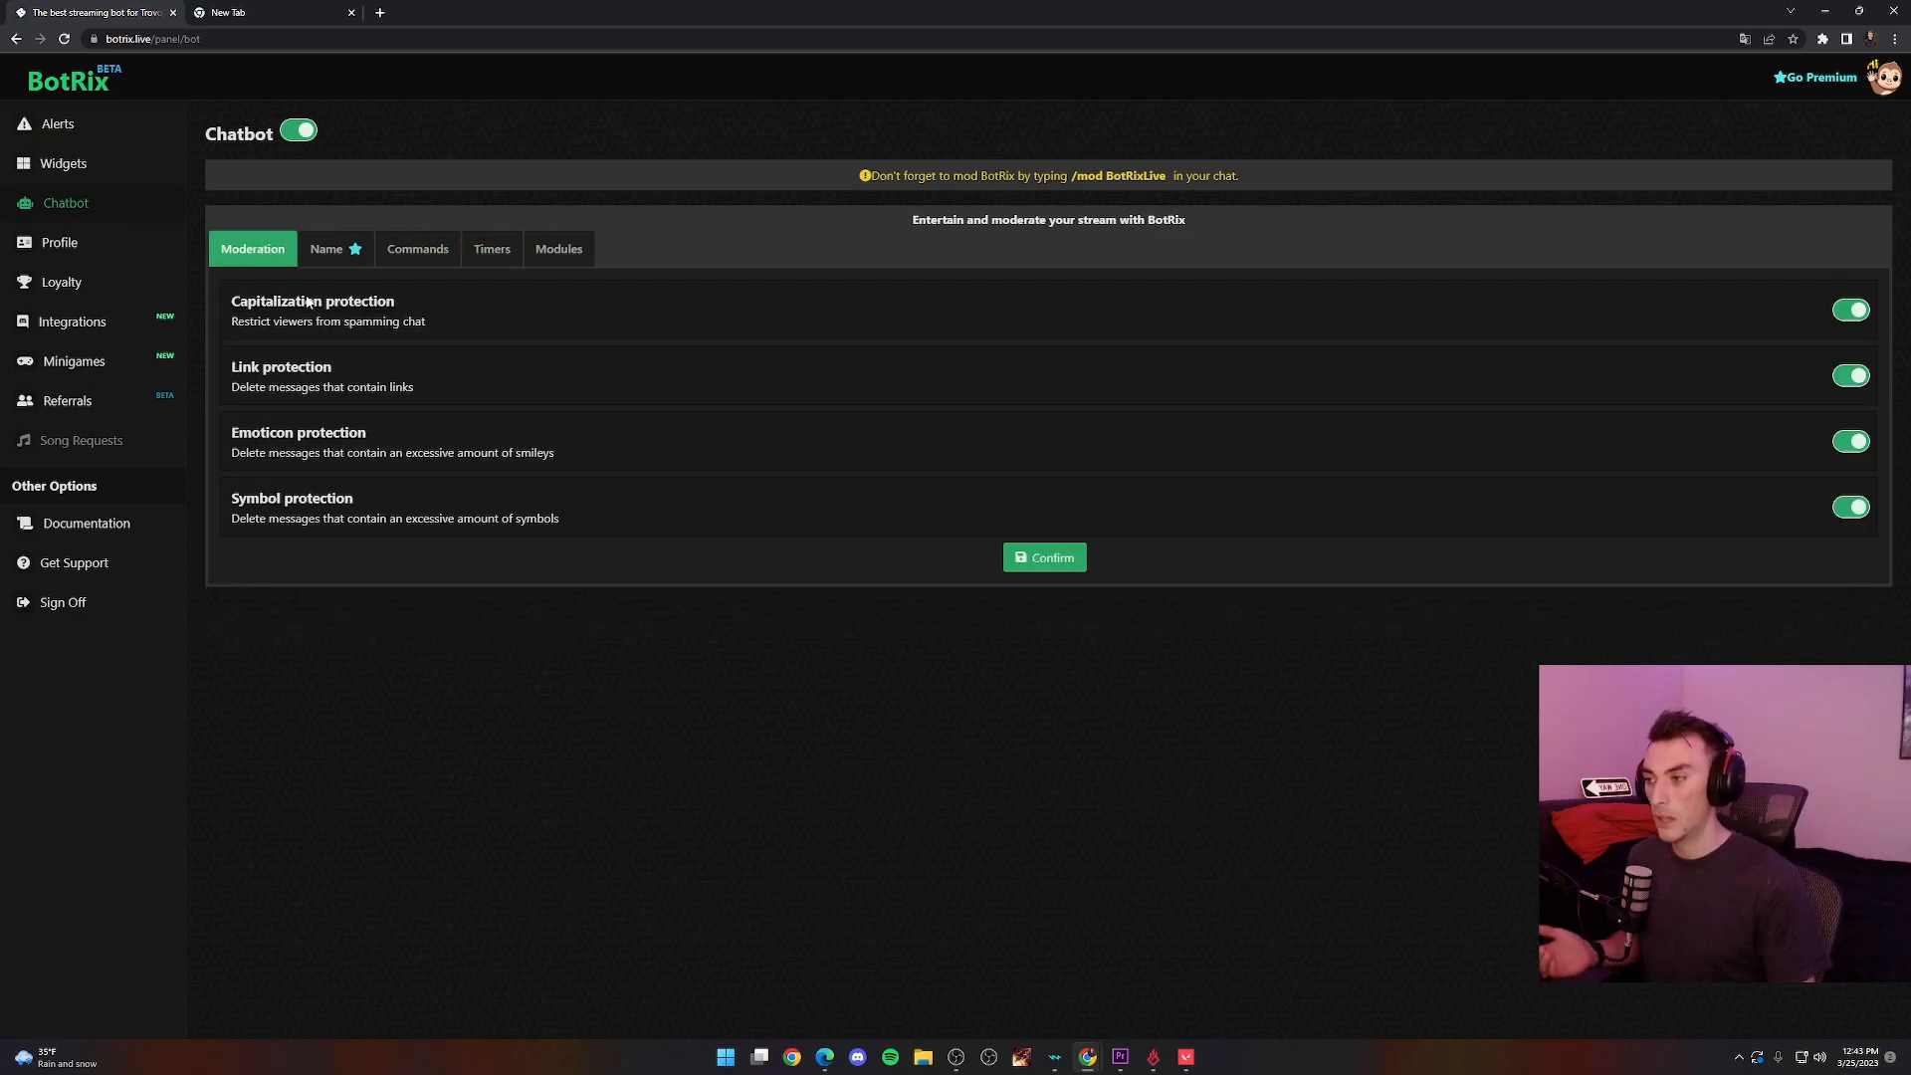